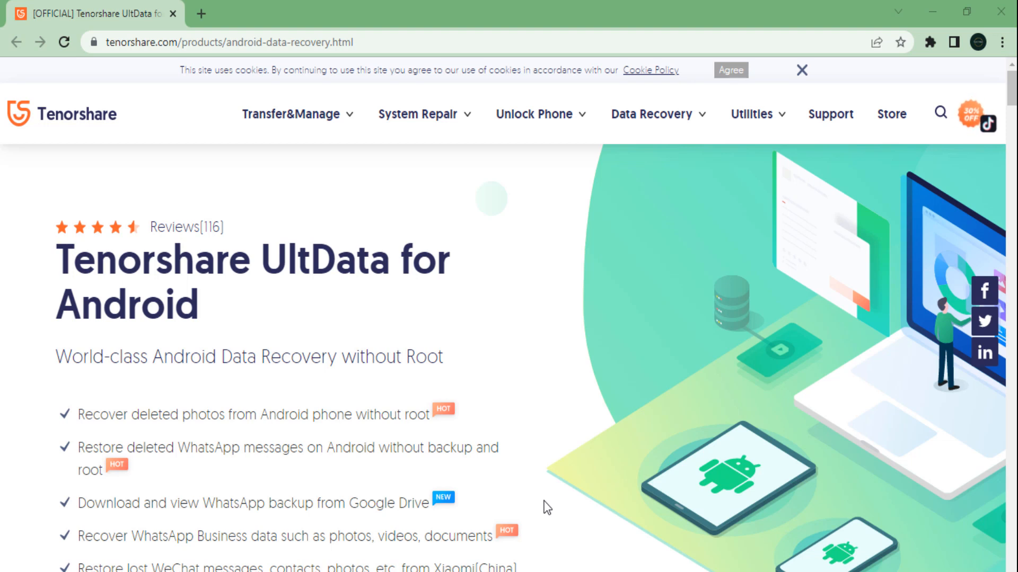
mouse_move(591, 482)
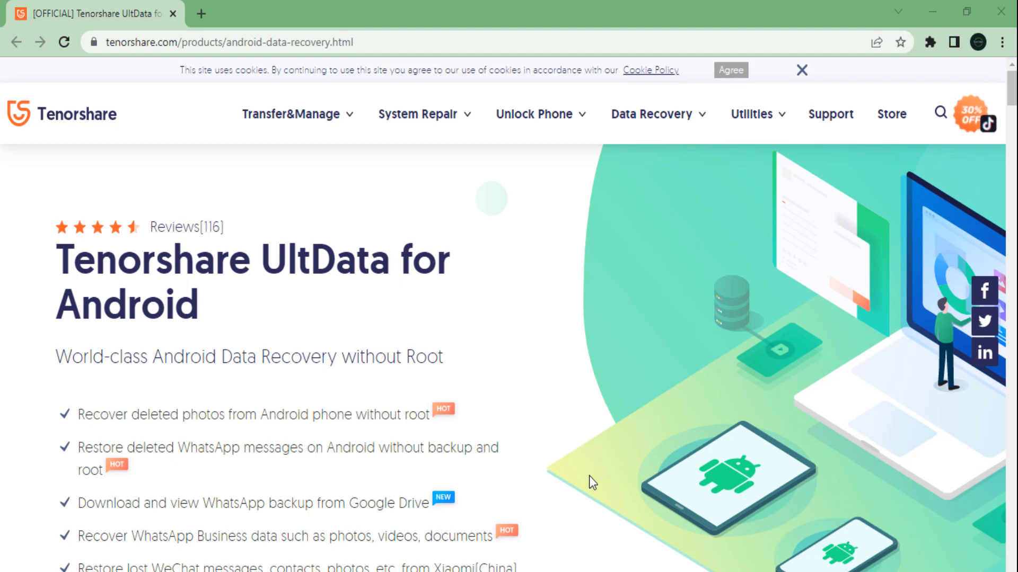
mouse_move(675, 335)
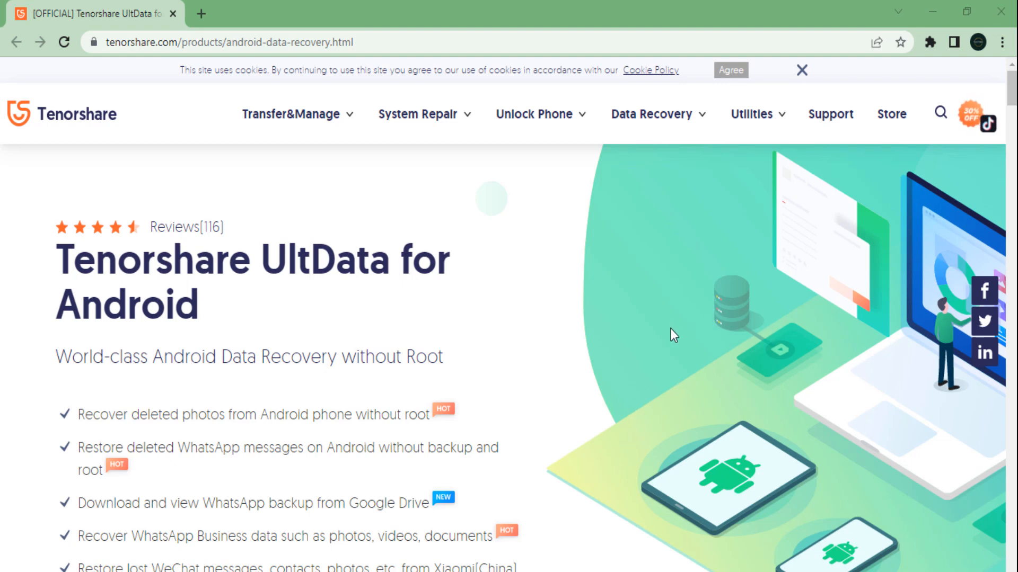
Scroll through the UltData for Android download page in Chrome
scroll(down, 3)
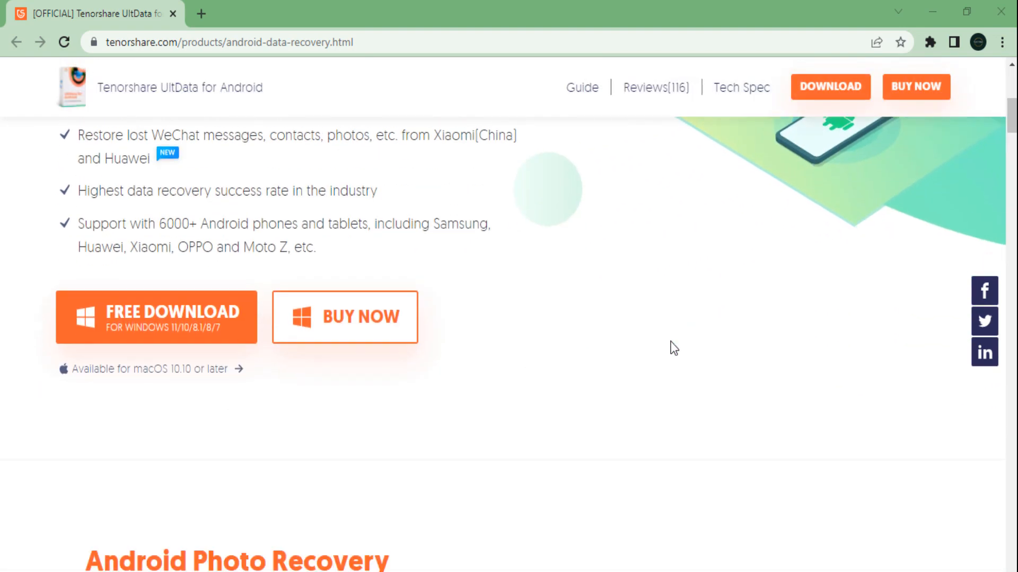
scroll(down, 3)
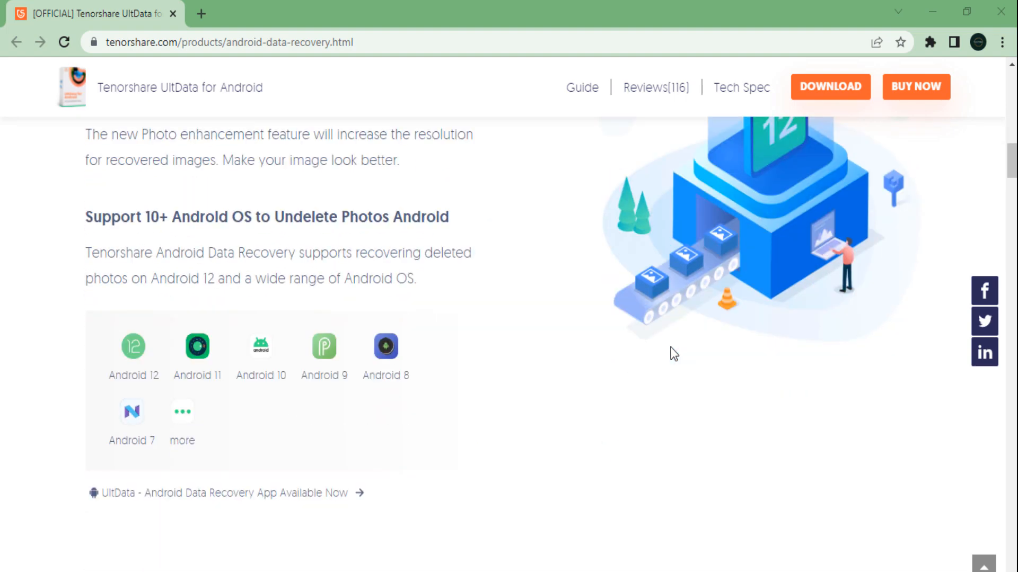
scroll(down, 3)
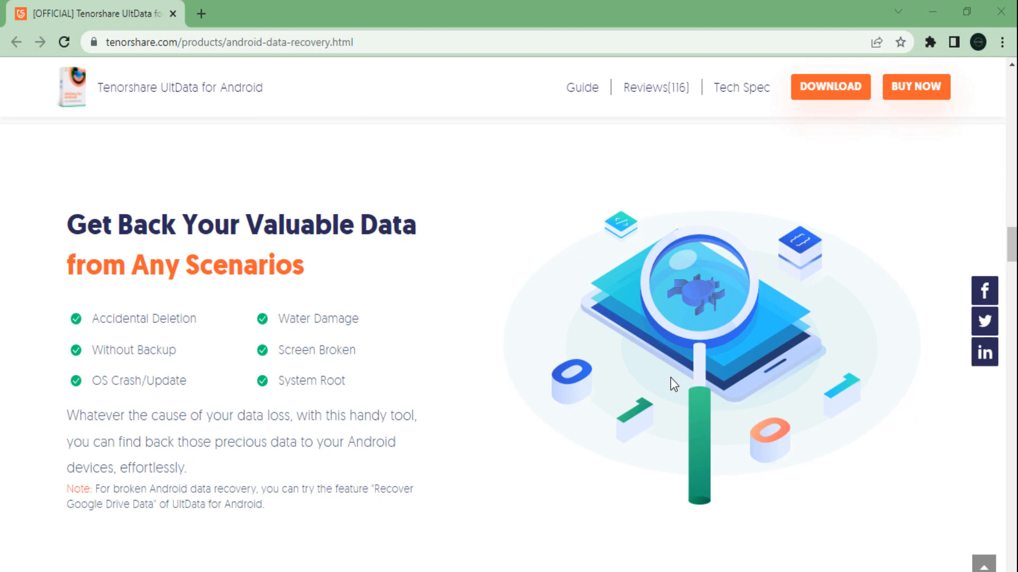
scroll(down, 3)
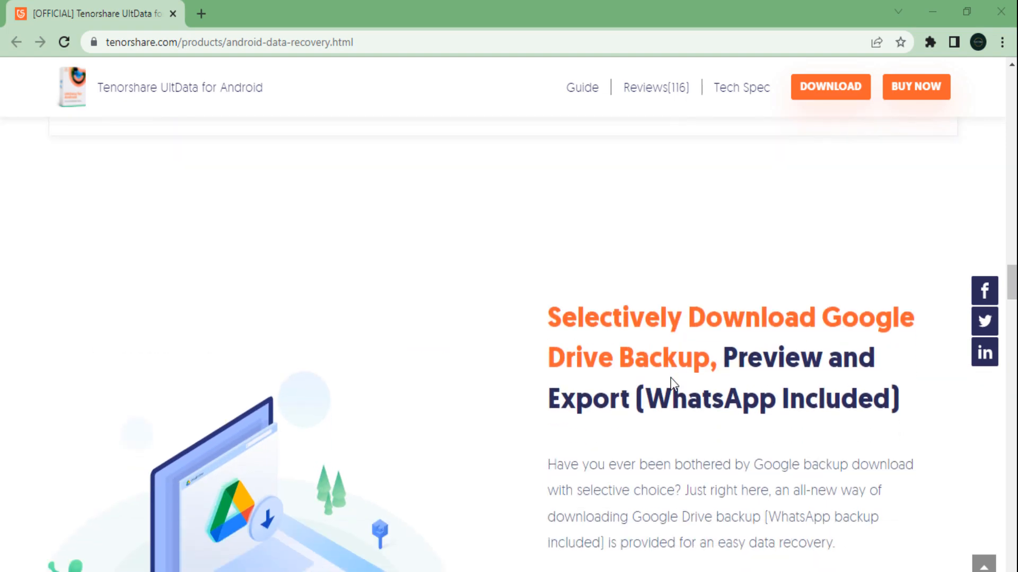
scroll(down, 3)
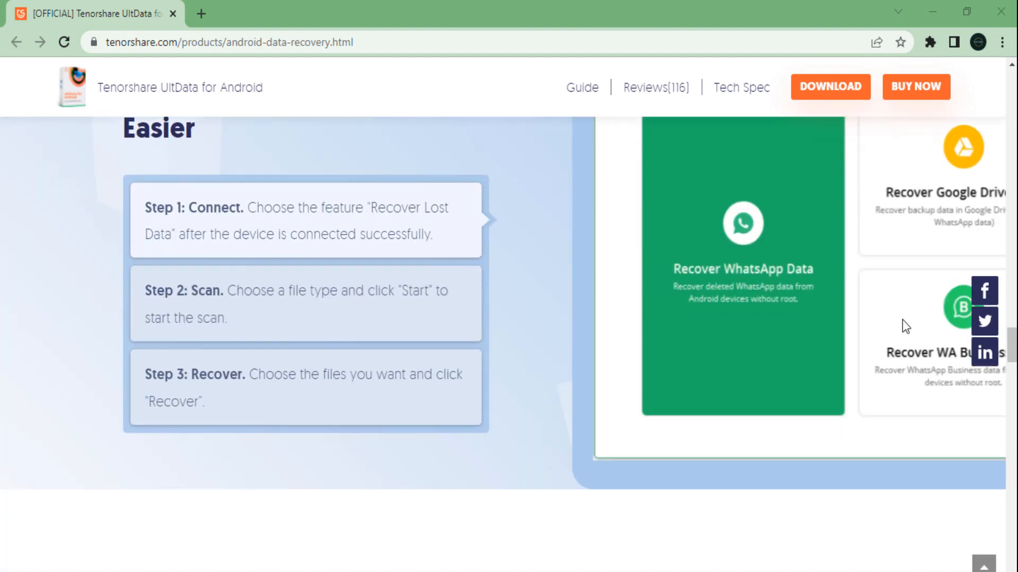
scroll(down, 3)
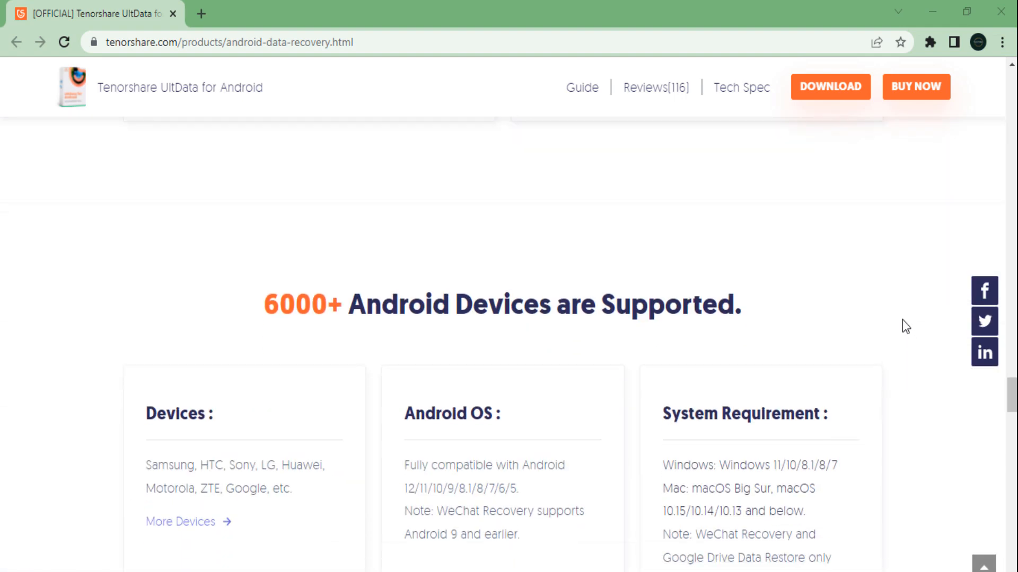
scroll(down, 3)
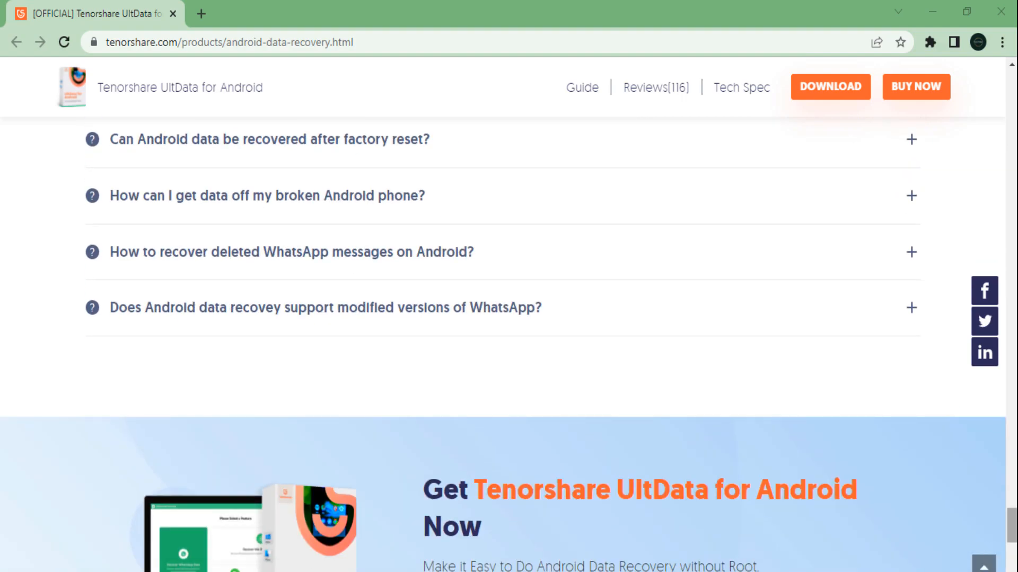
scroll(up, 3)
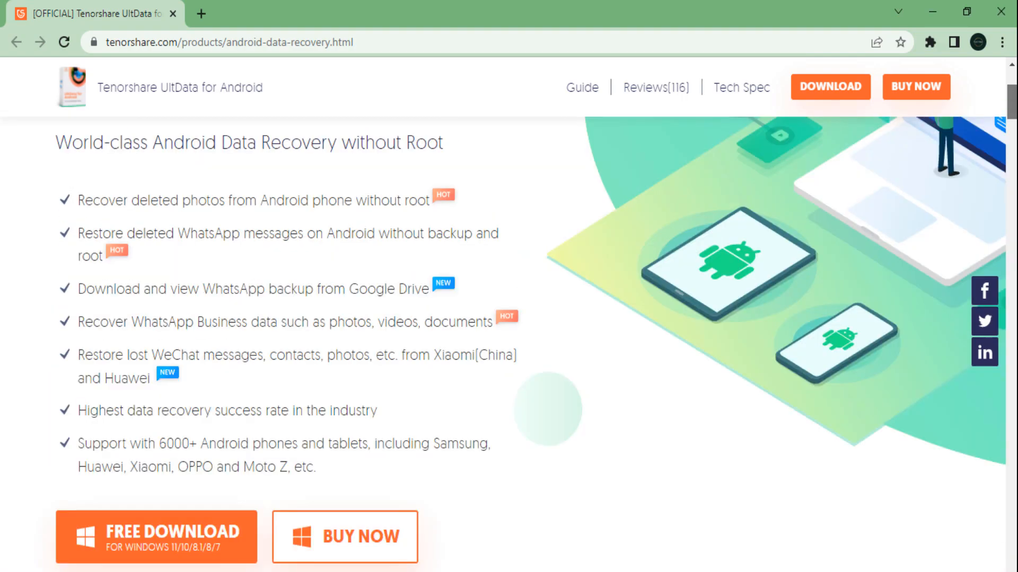
scroll(up, 3)
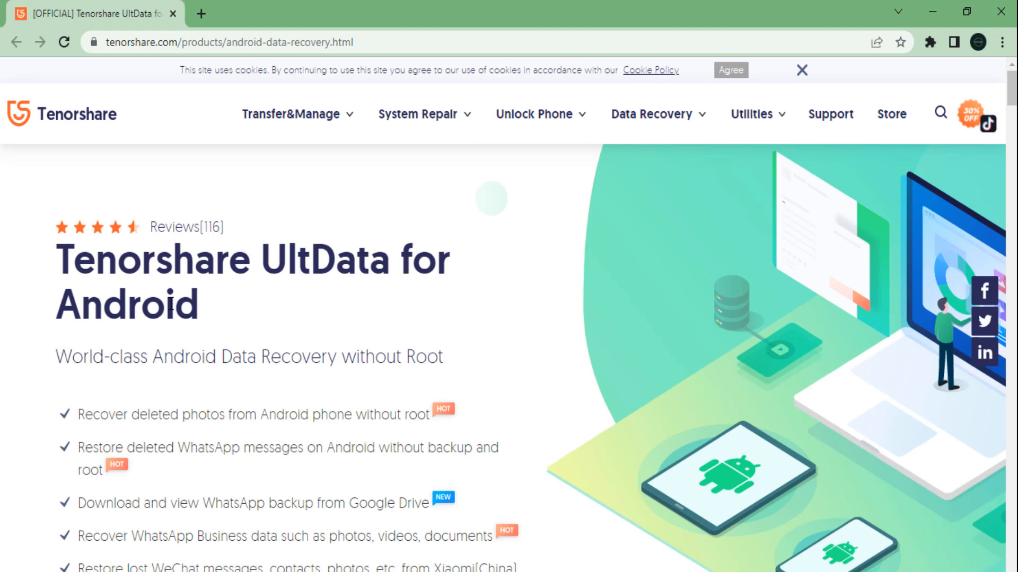
mouse_move(188, 344)
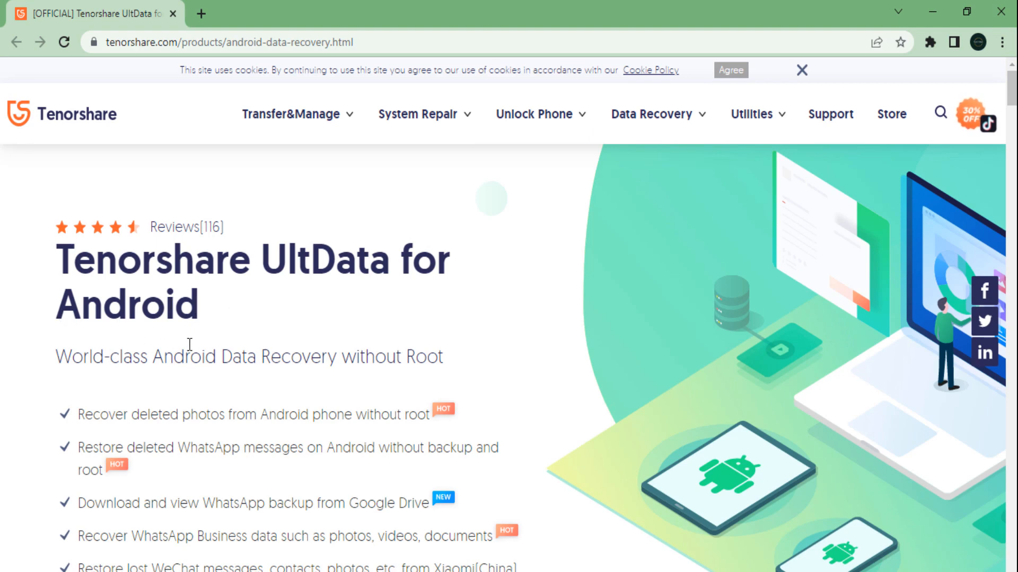
scroll(down, 3)
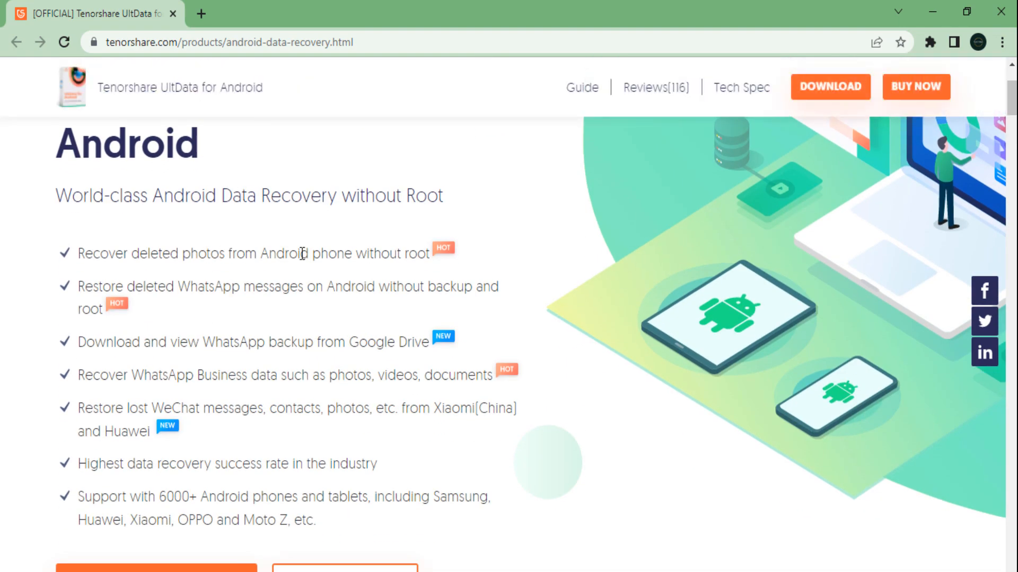
mouse_move(259, 402)
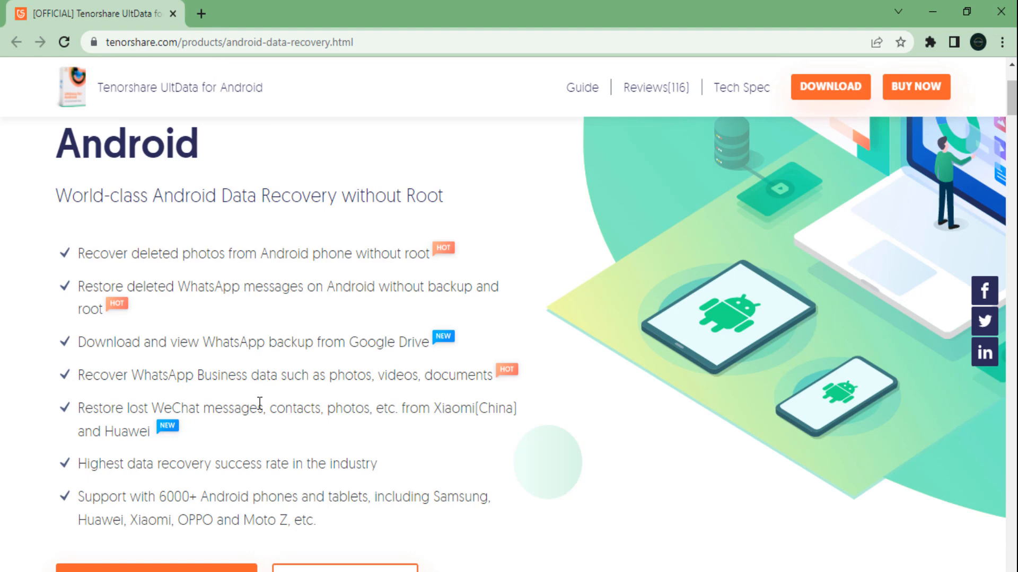
mouse_move(205, 464)
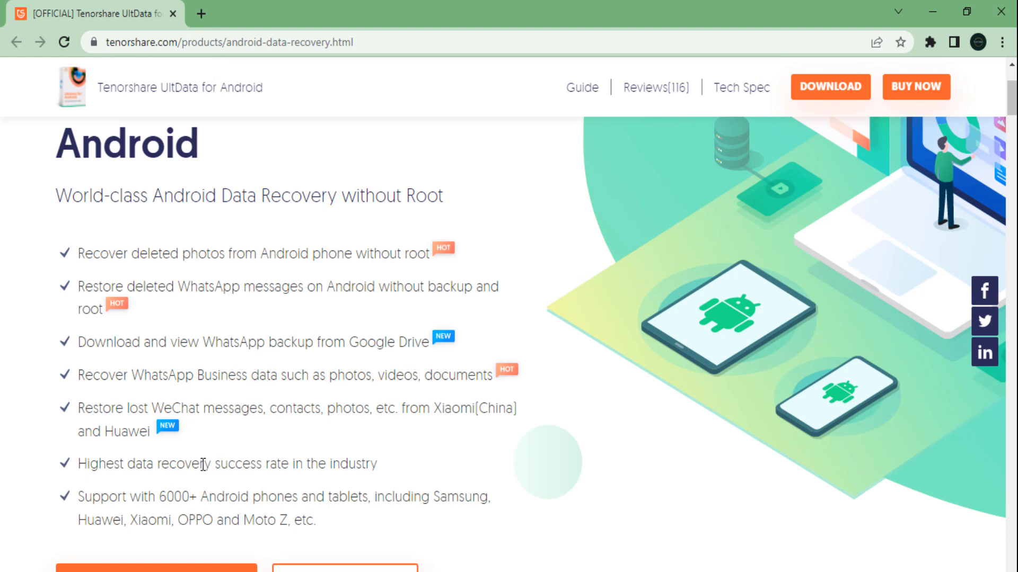
scroll(down, 3)
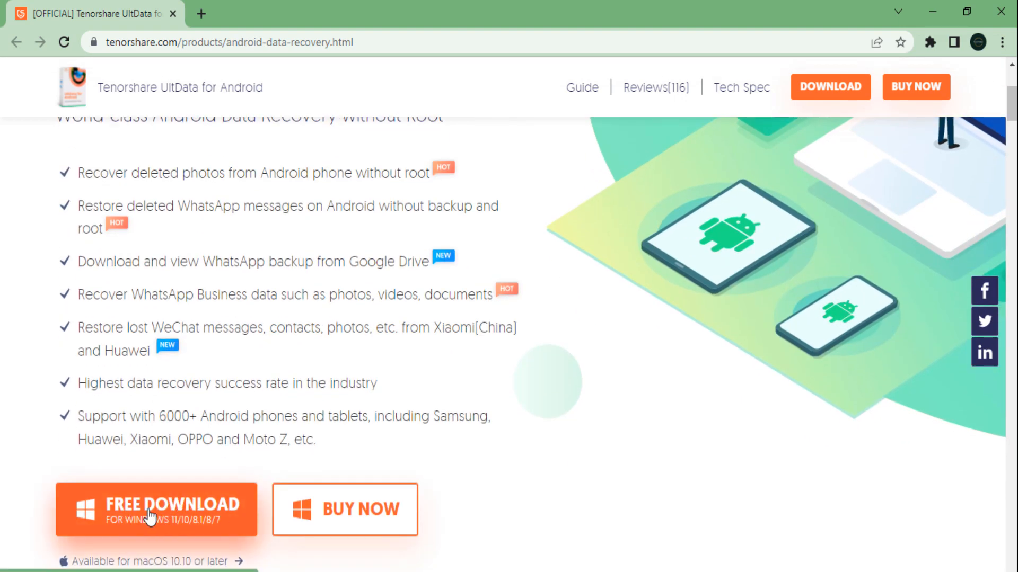
mouse_move(783, 5)
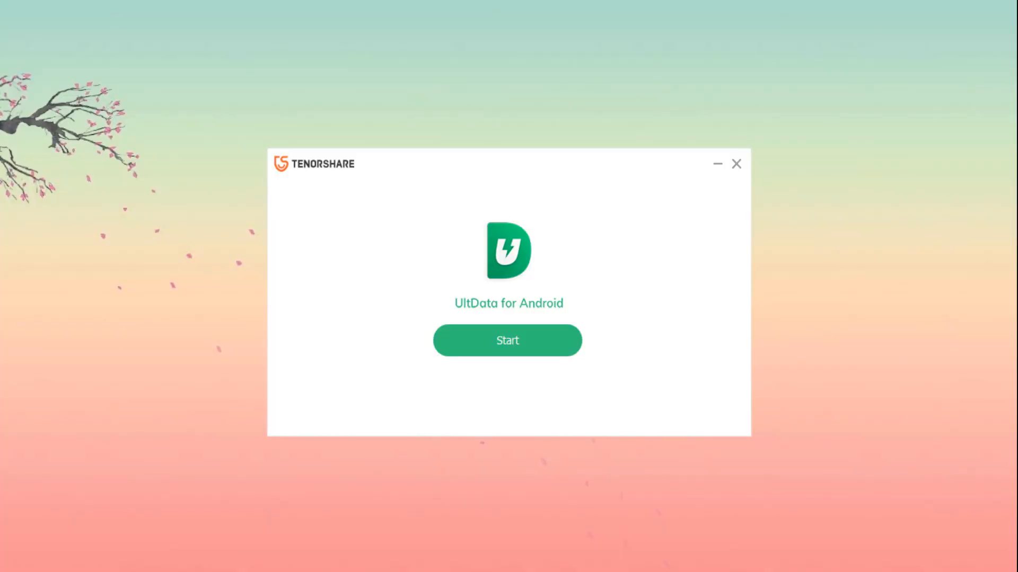
Launch UltData for Android to reach the 'Please Select a Feature' screen
click(507, 340)
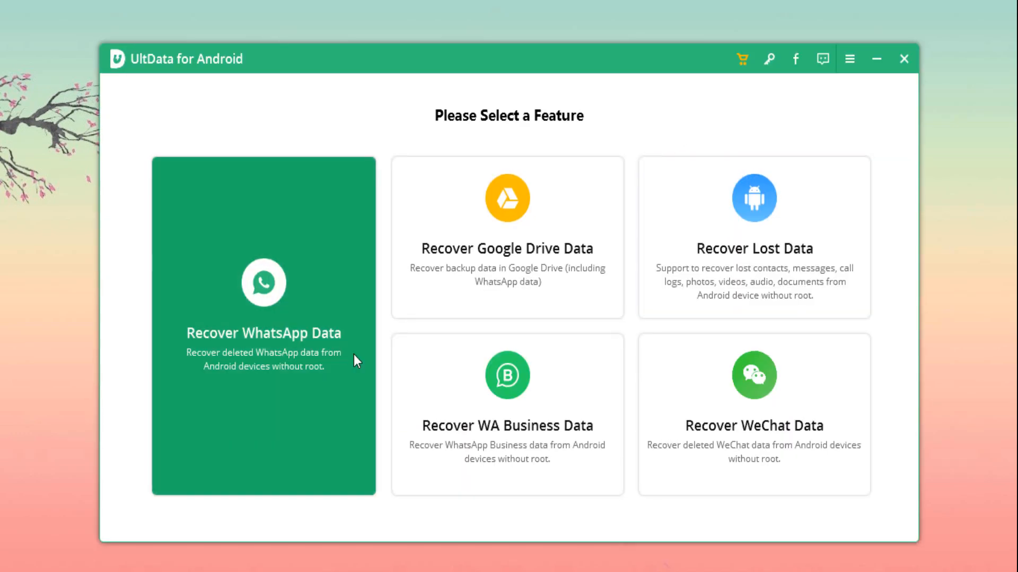
mouse_move(513, 471)
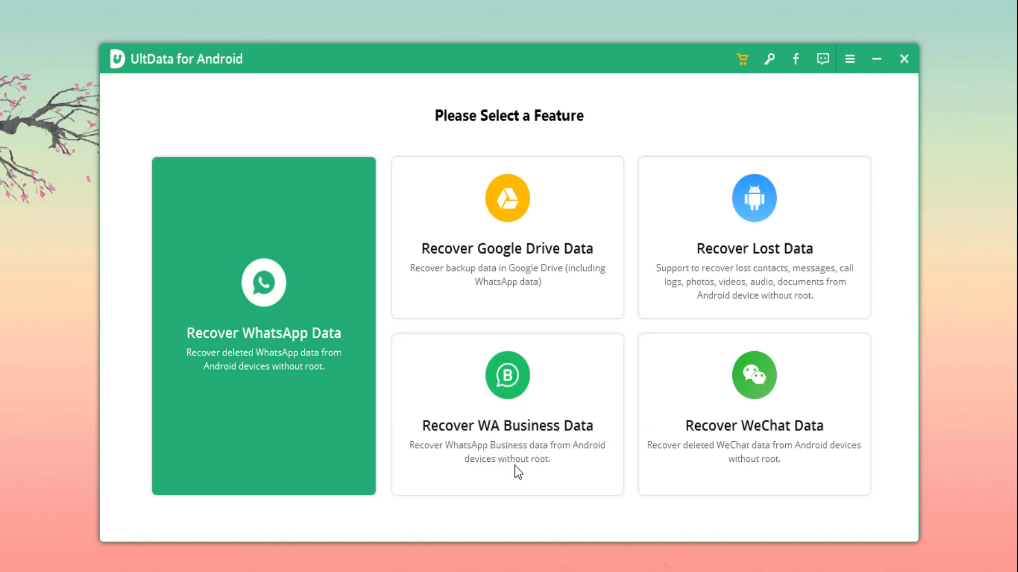
mouse_move(460, 518)
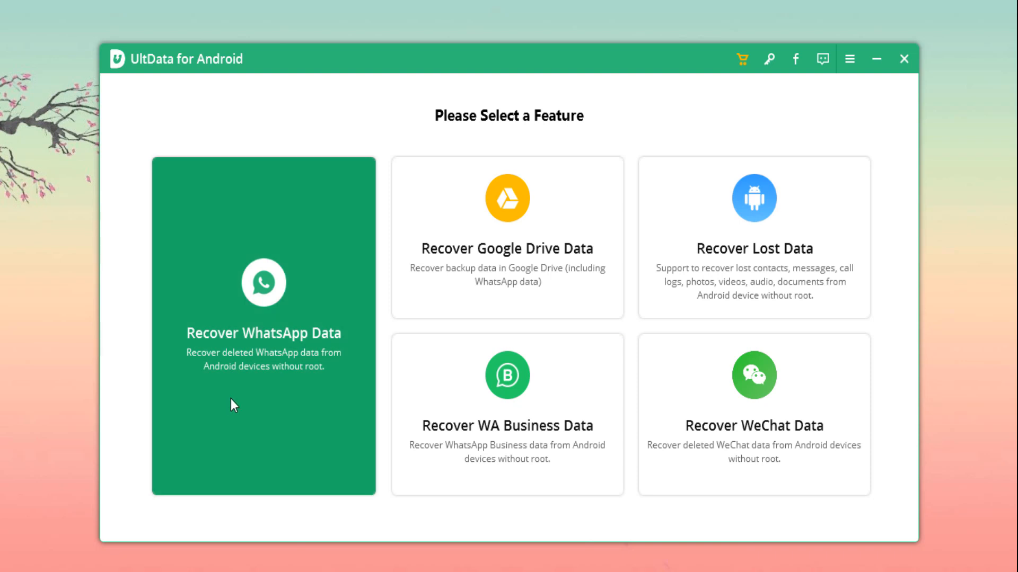
mouse_move(508, 295)
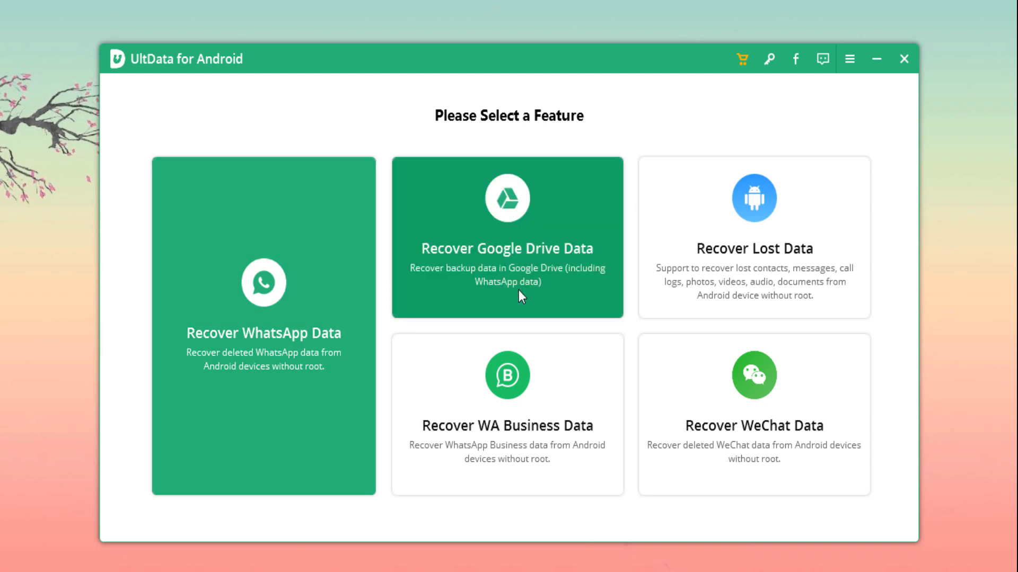
mouse_move(736, 378)
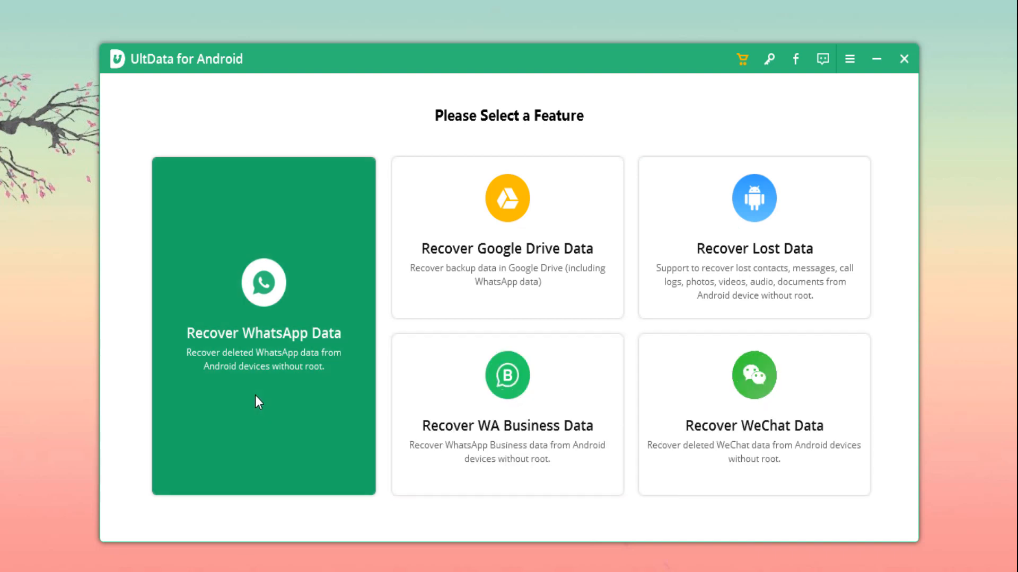
mouse_move(358, 369)
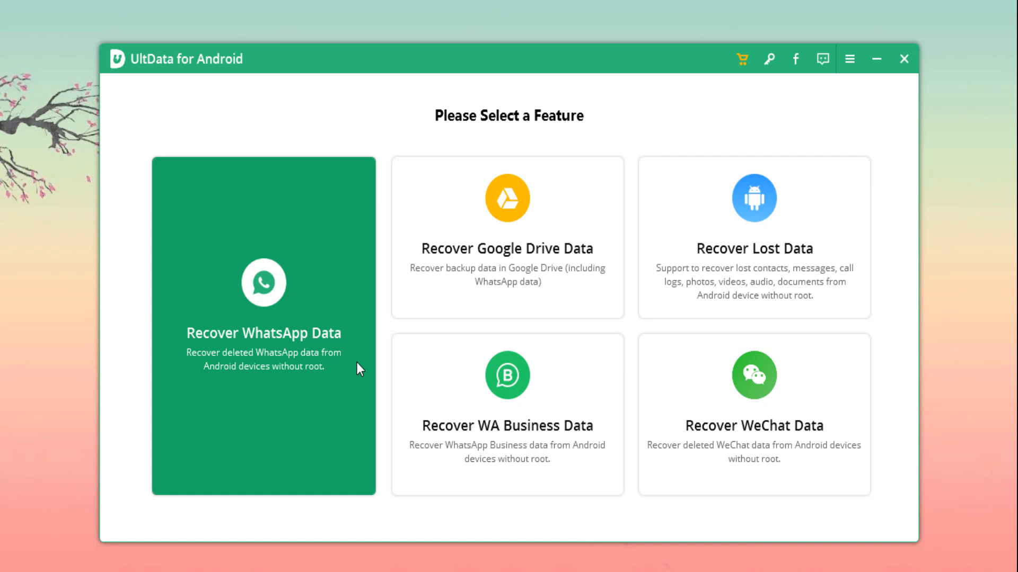
mouse_move(255, 400)
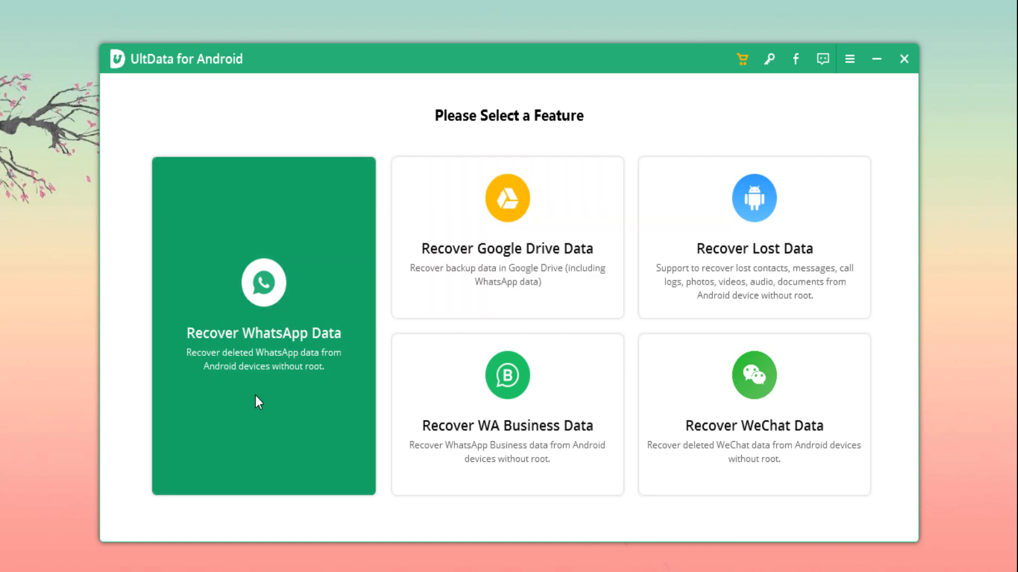
mouse_move(507, 237)
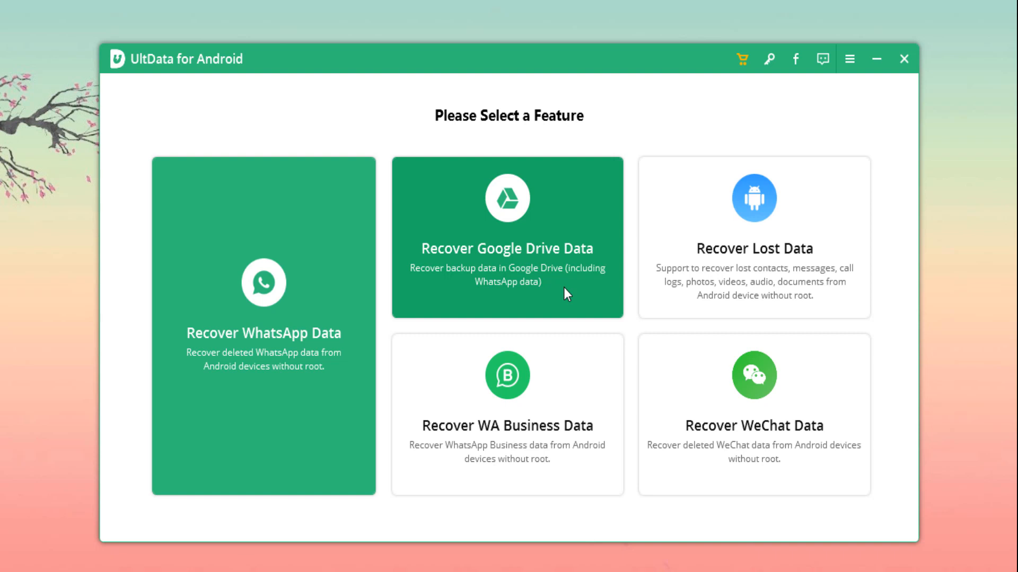
mouse_move(353, 375)
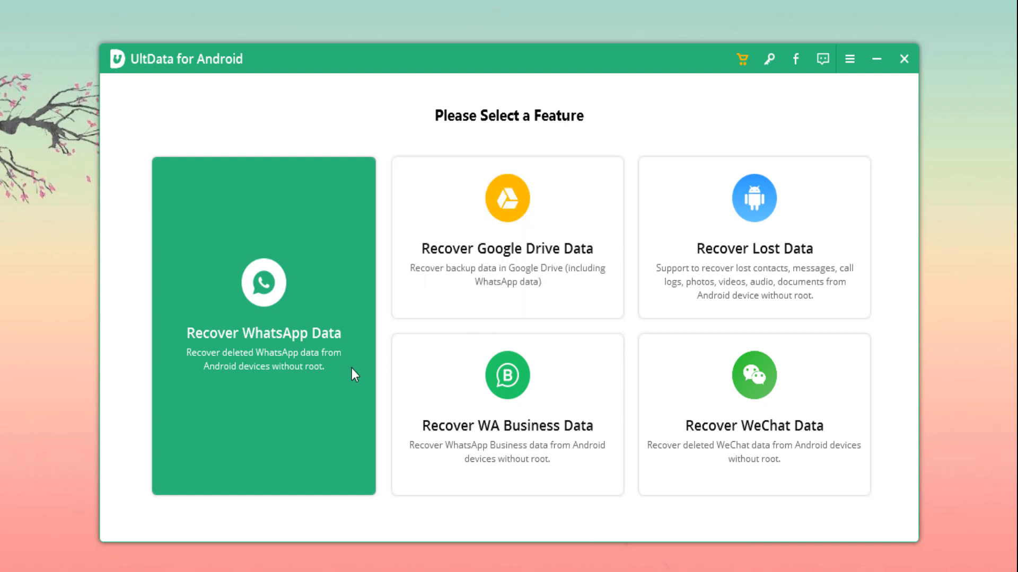
mouse_move(300, 384)
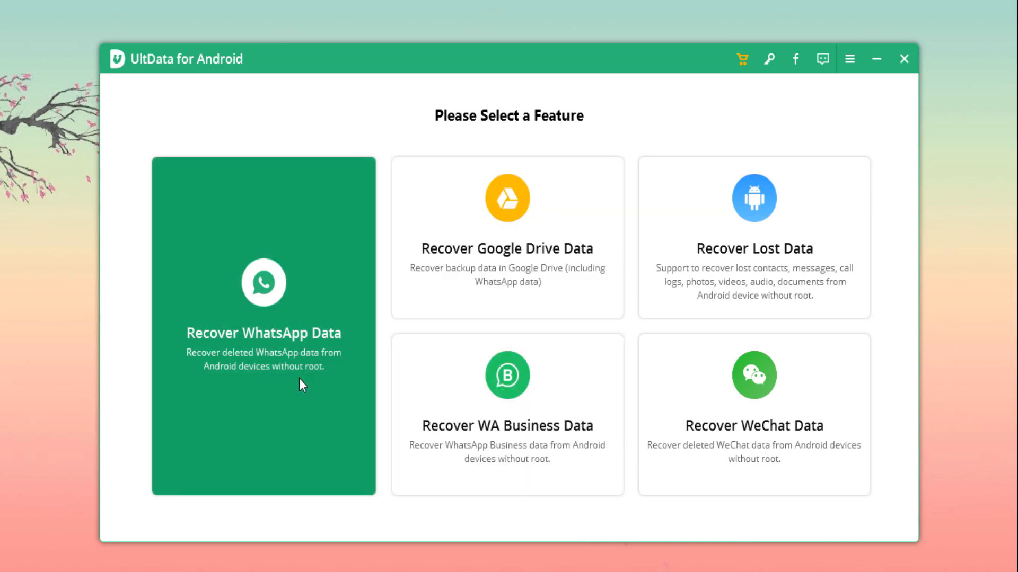
Choose Recover WhatsApp Data for the connected samsung SM-A325F phone
click(263, 333)
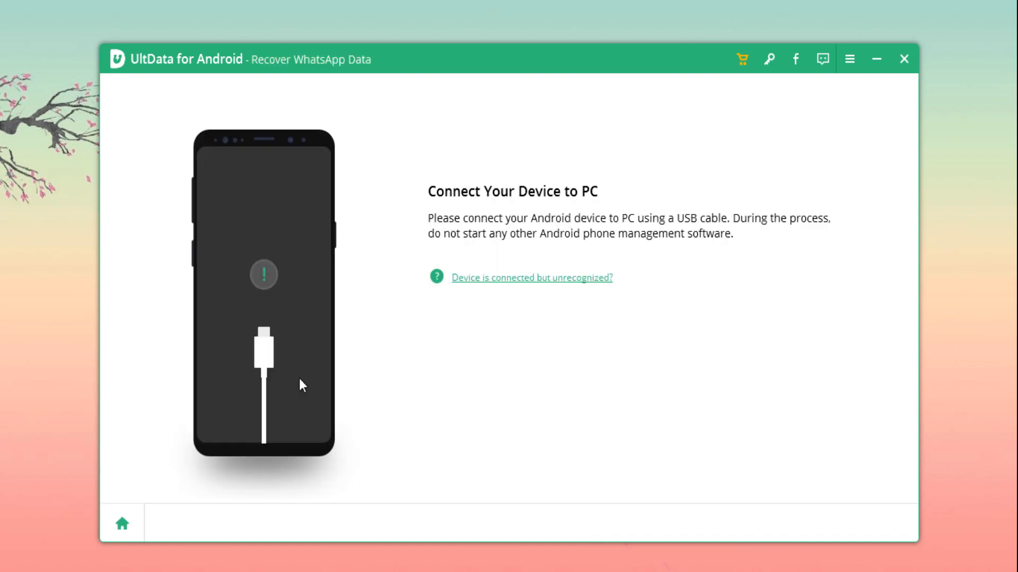
mouse_move(457, 379)
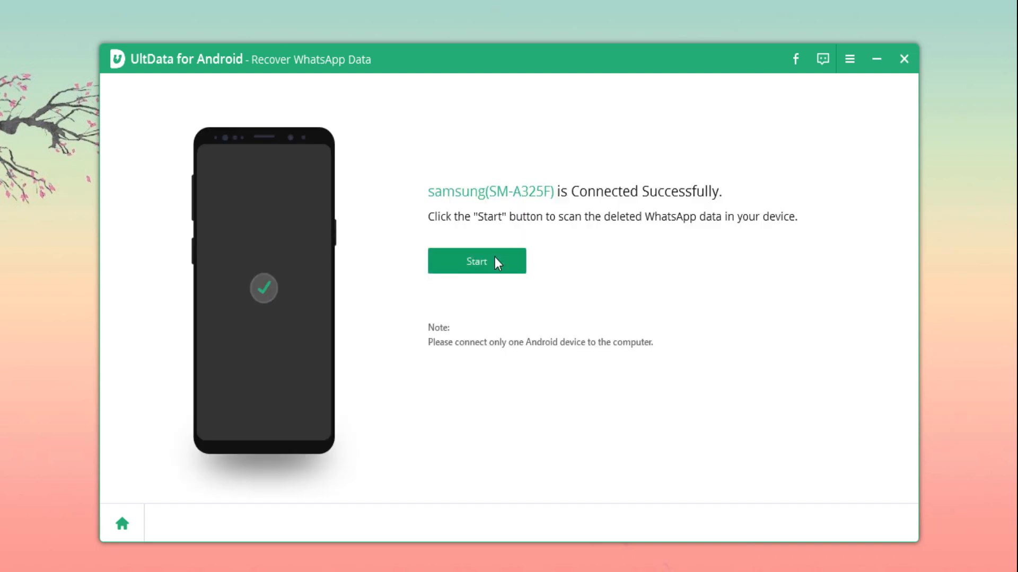
Start the WhatsApp scan, confirming WhatsApp is logged in and backed up
click(476, 261)
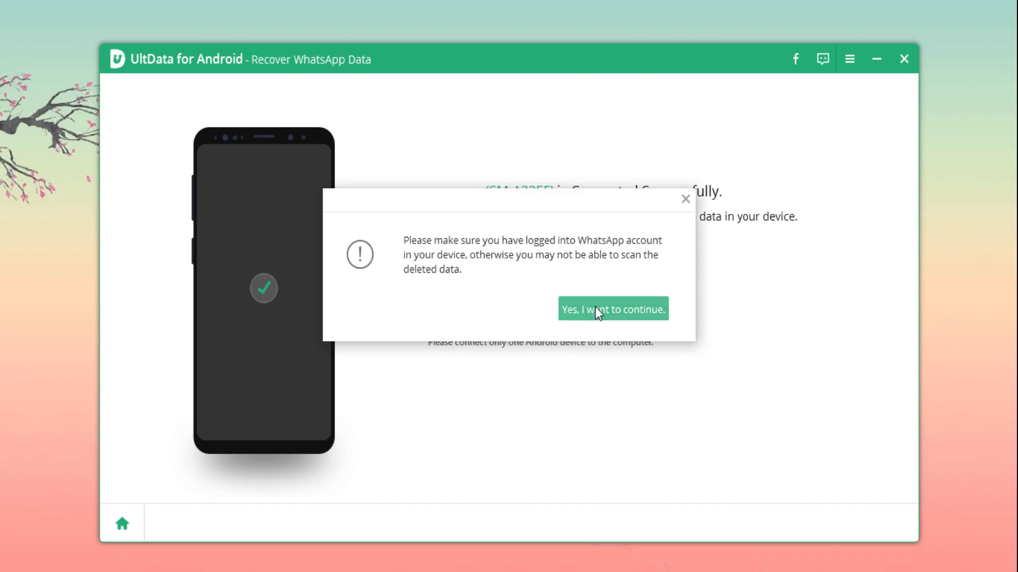
click(612, 309)
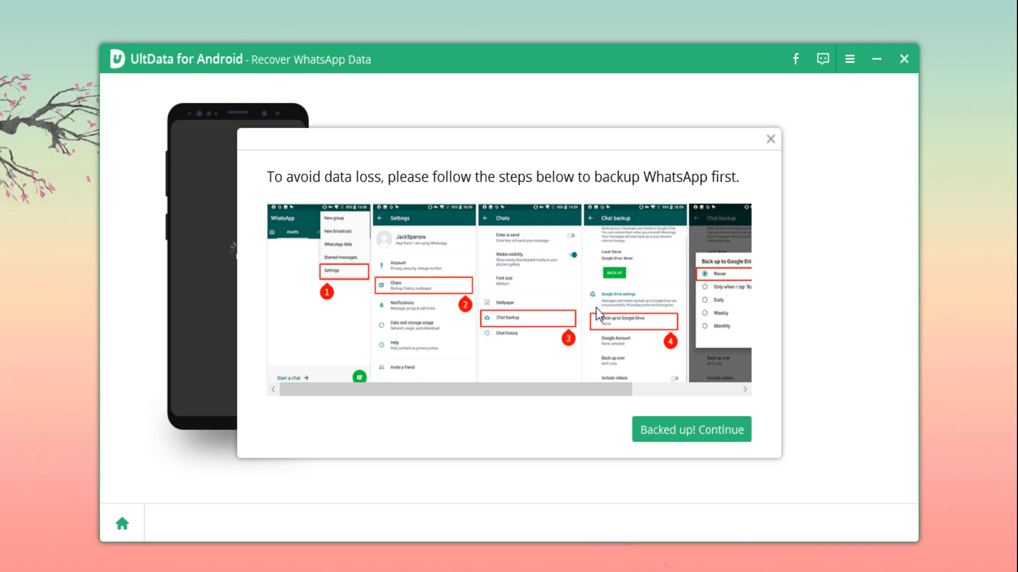
mouse_move(592, 151)
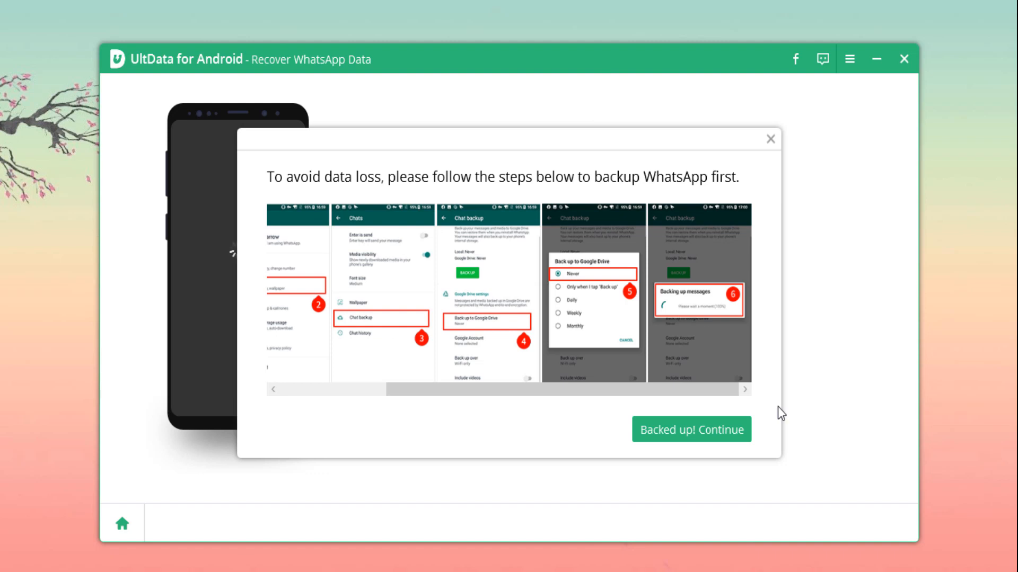
click(690, 428)
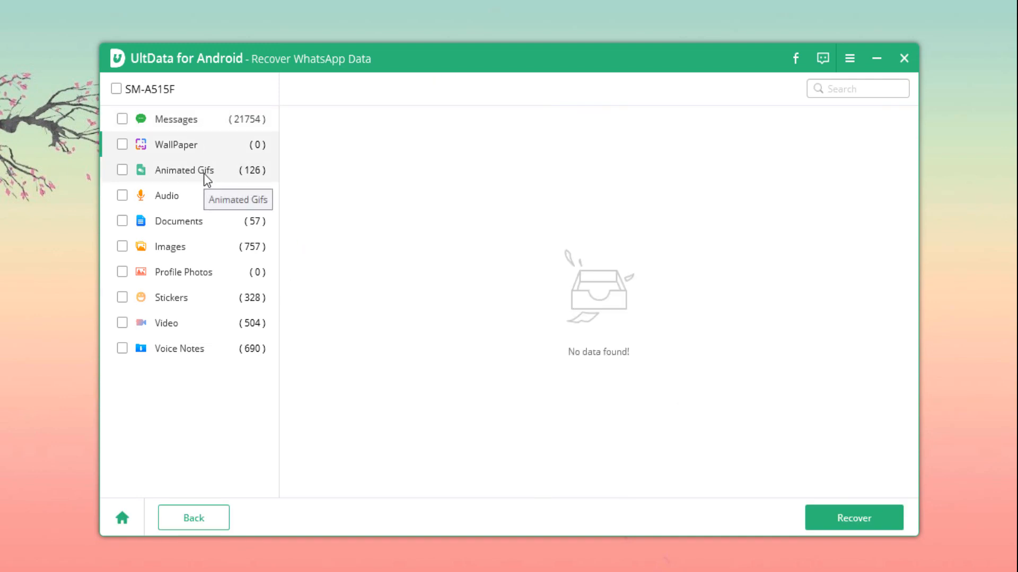
Tick several WhatsApp Images thumbnails and recover them to the chosen folder
click(178, 220)
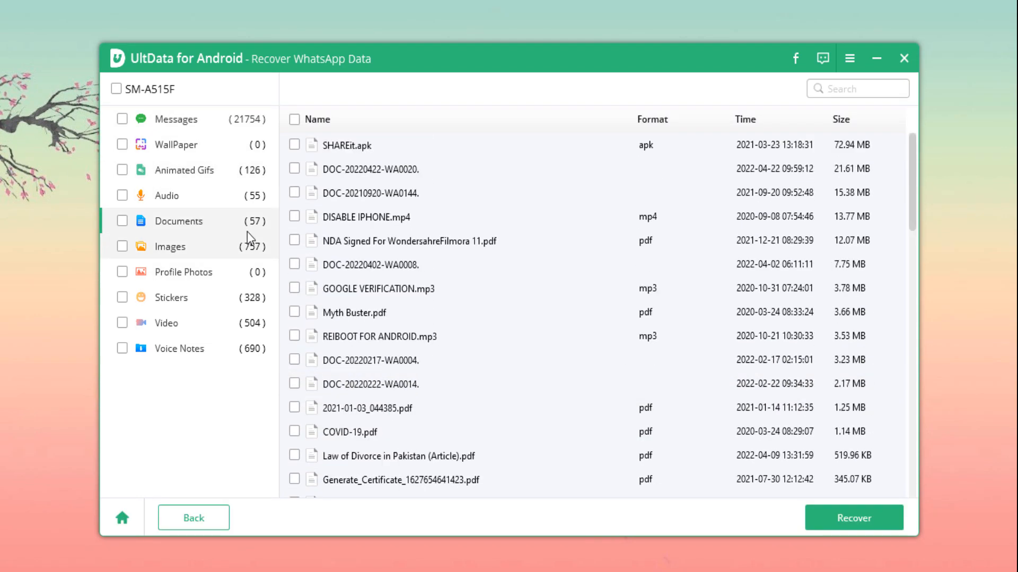
scroll(down, 3)
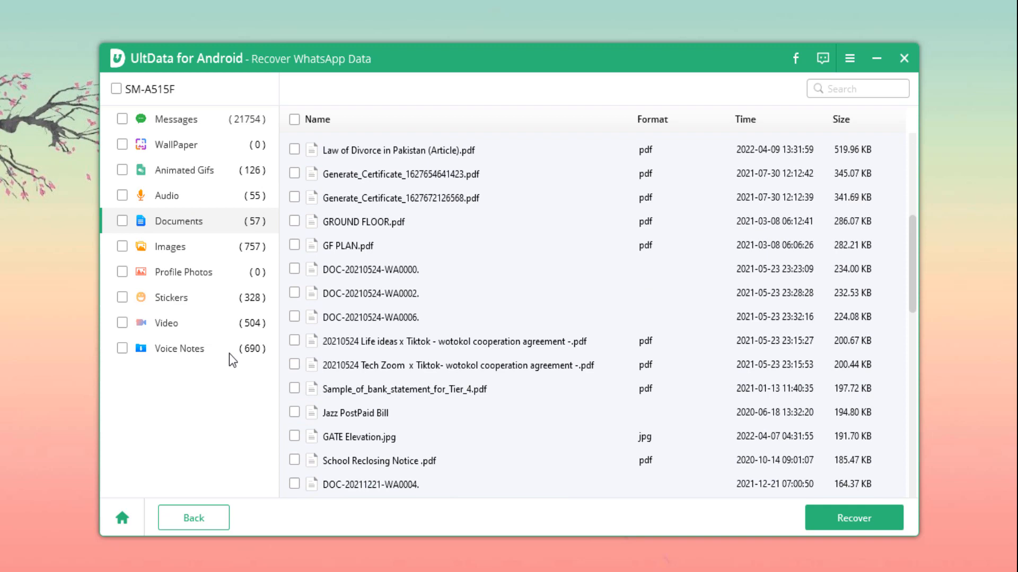
click(169, 246)
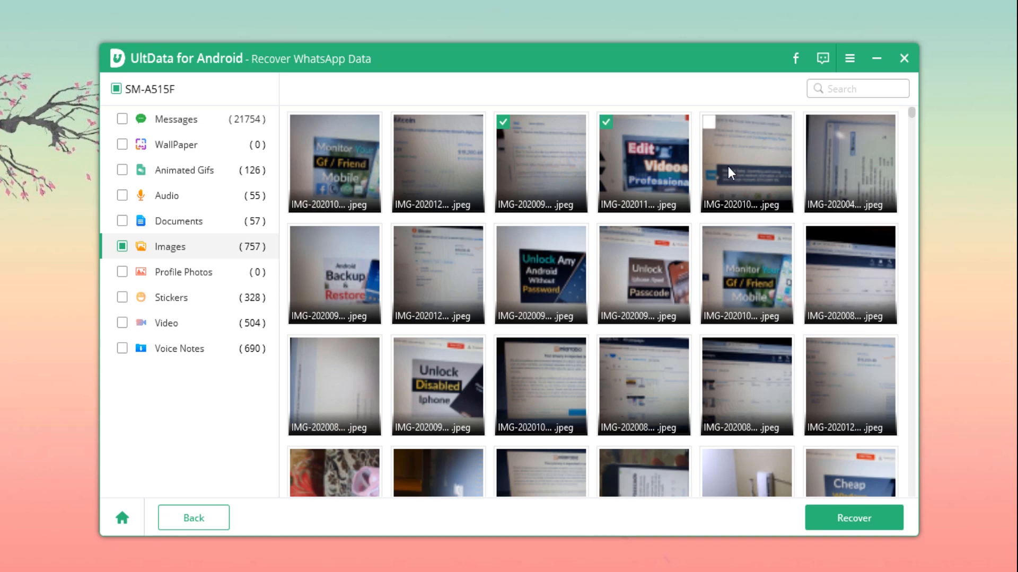
click(853, 517)
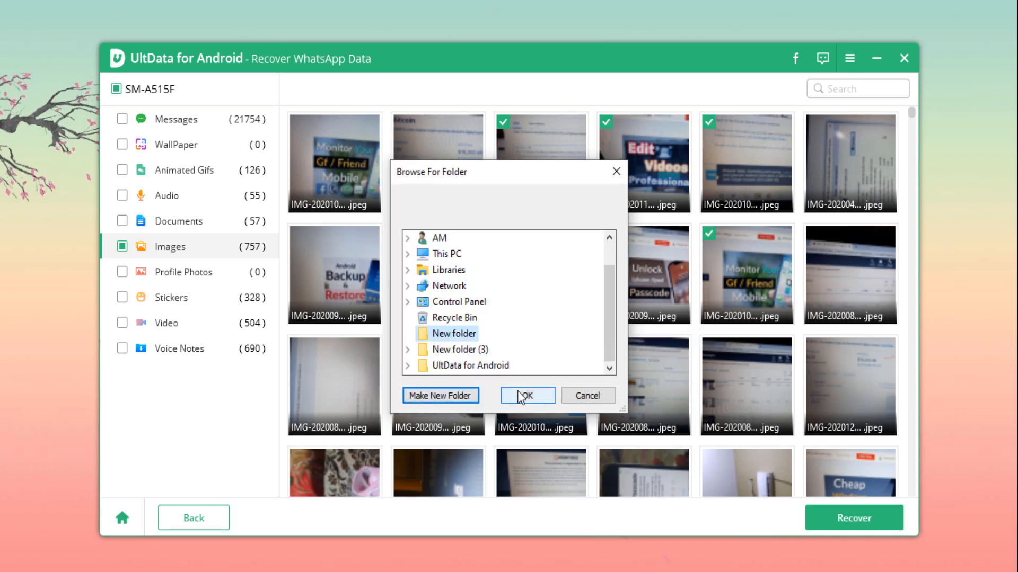
click(526, 395)
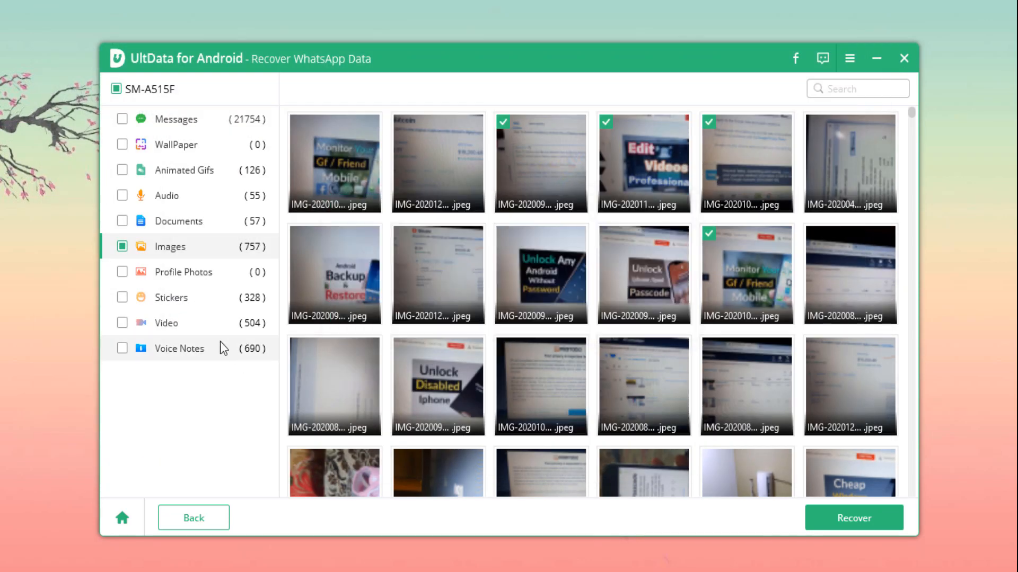
click(179, 347)
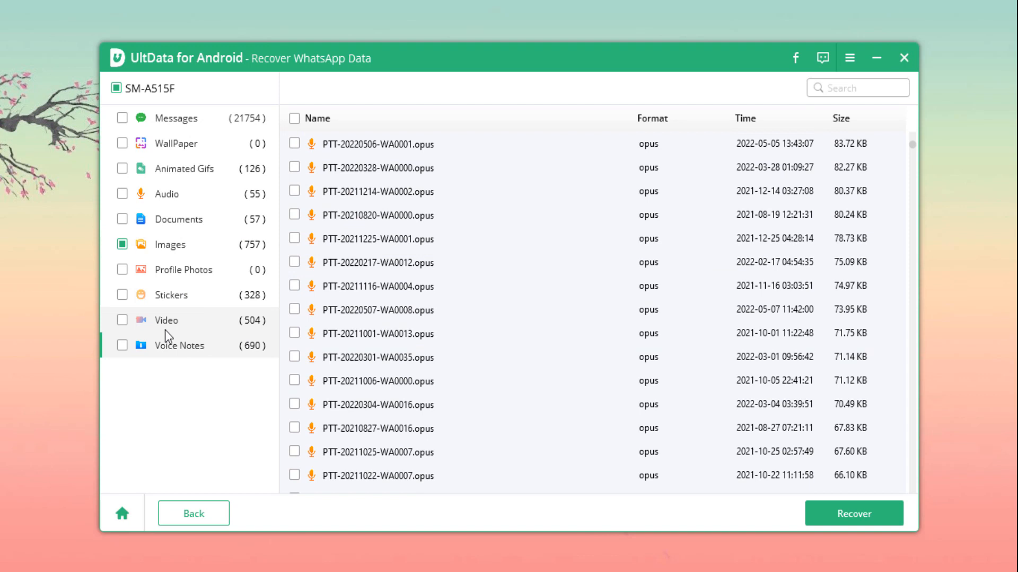
Recover VID-20200509-WA0002.mp4 to the Desktop and open the WhatsApp Video folder
click(166, 320)
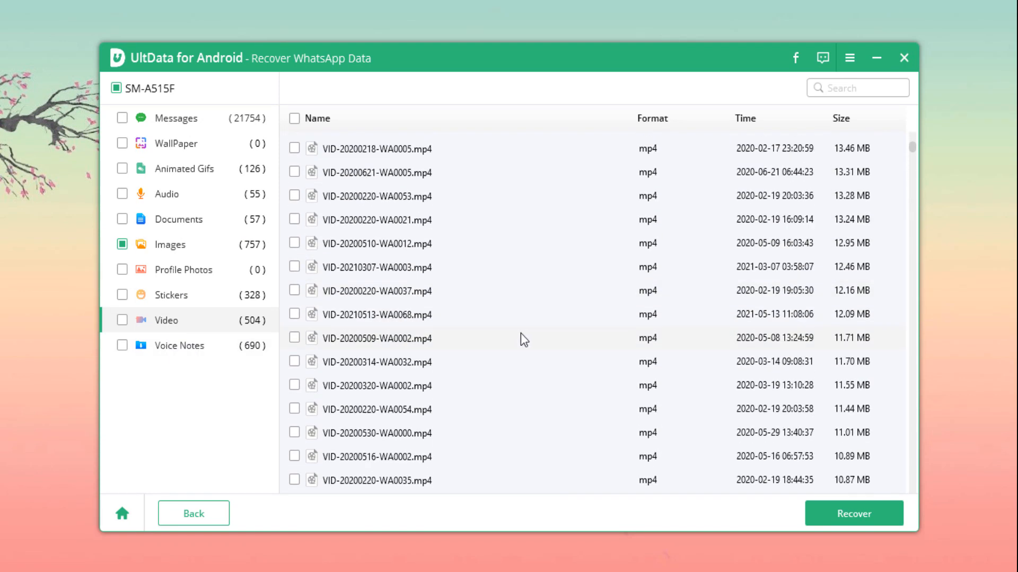
click(294, 339)
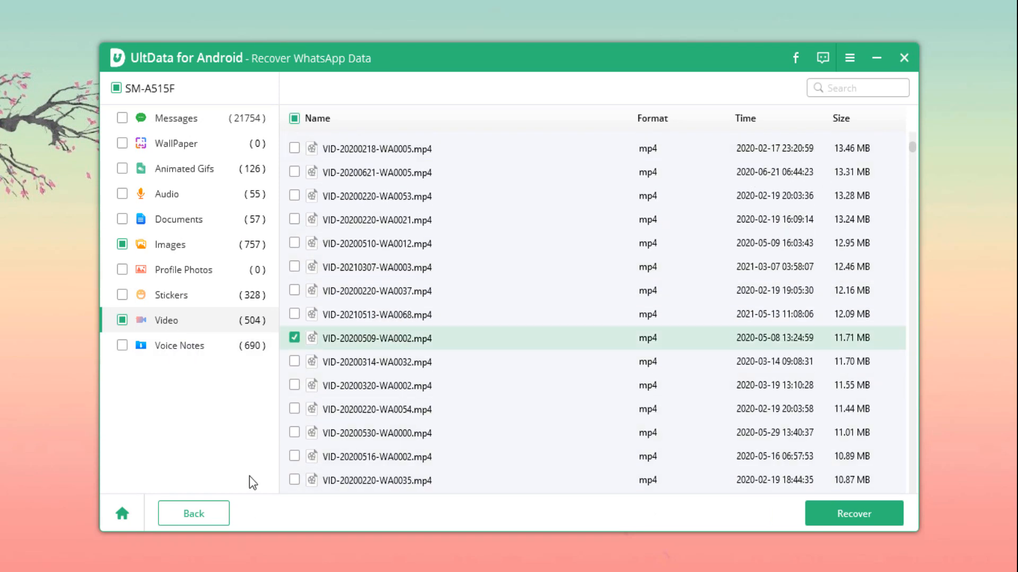
click(854, 513)
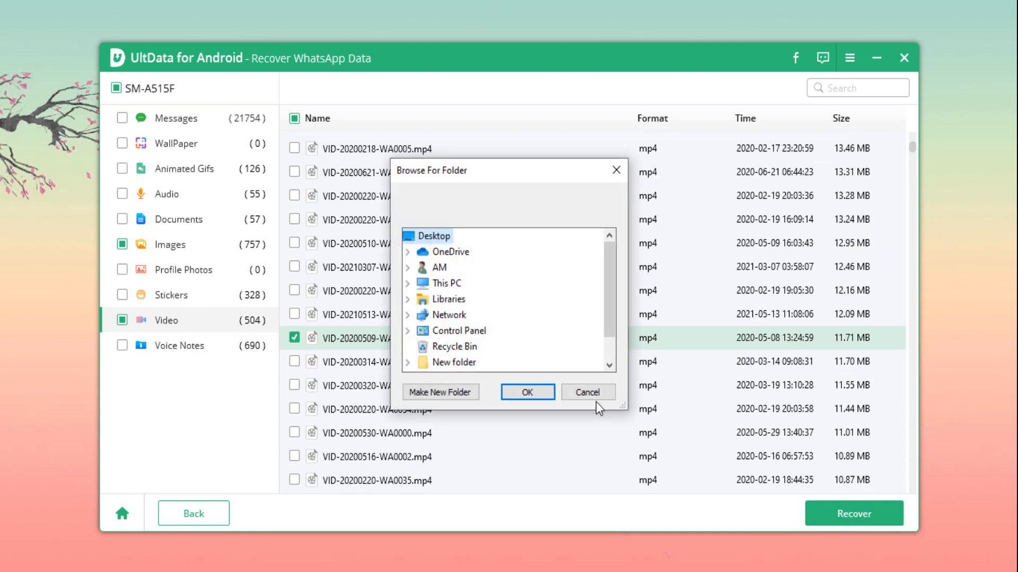
click(526, 392)
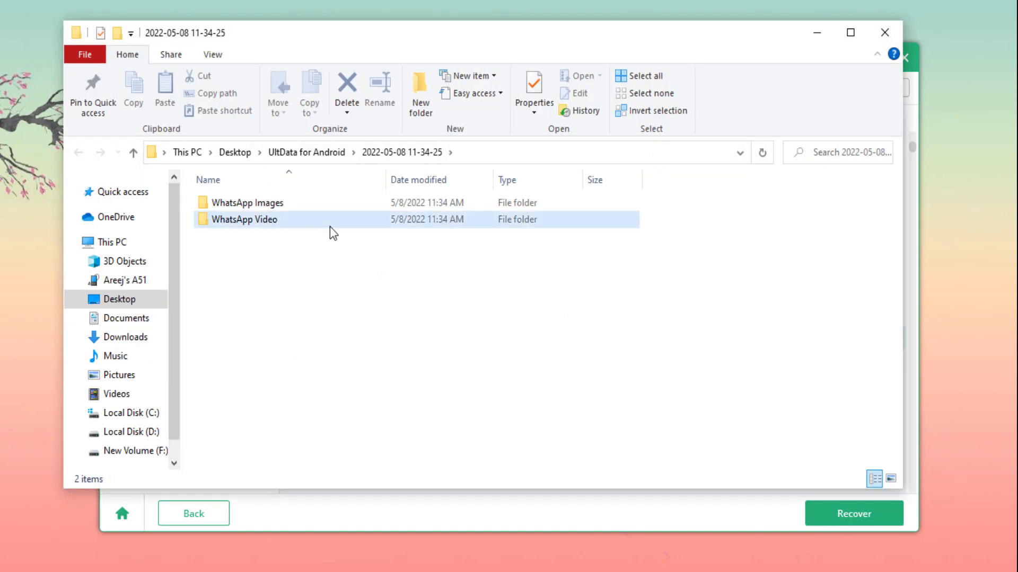
double_click(244, 219)
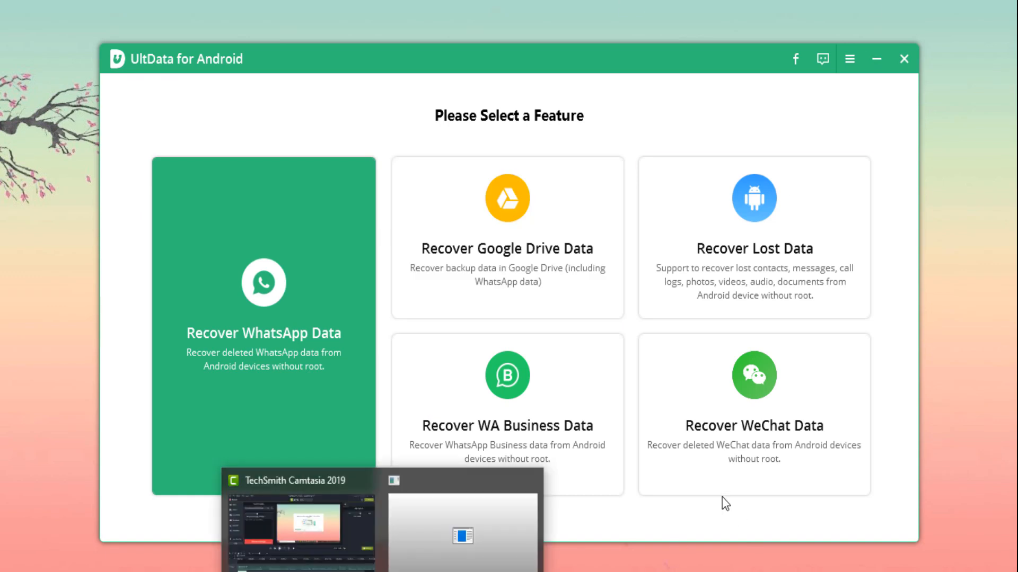
click(508, 426)
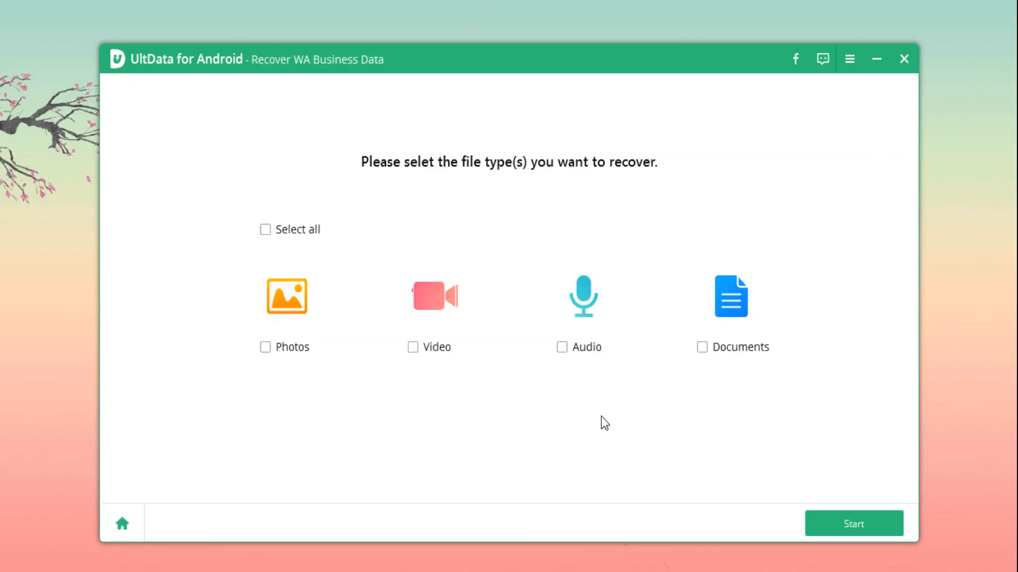
click(264, 229)
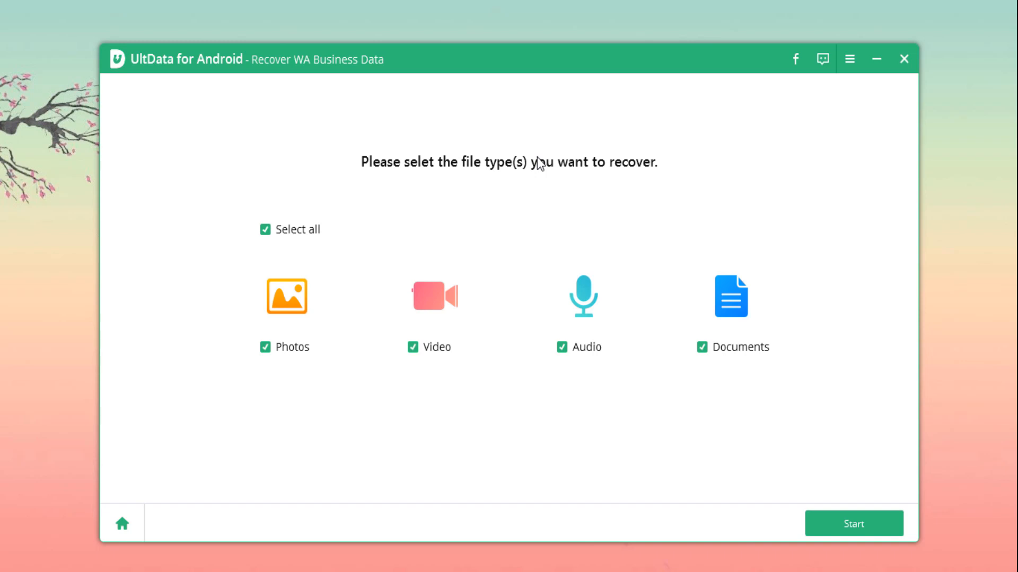
click(122, 523)
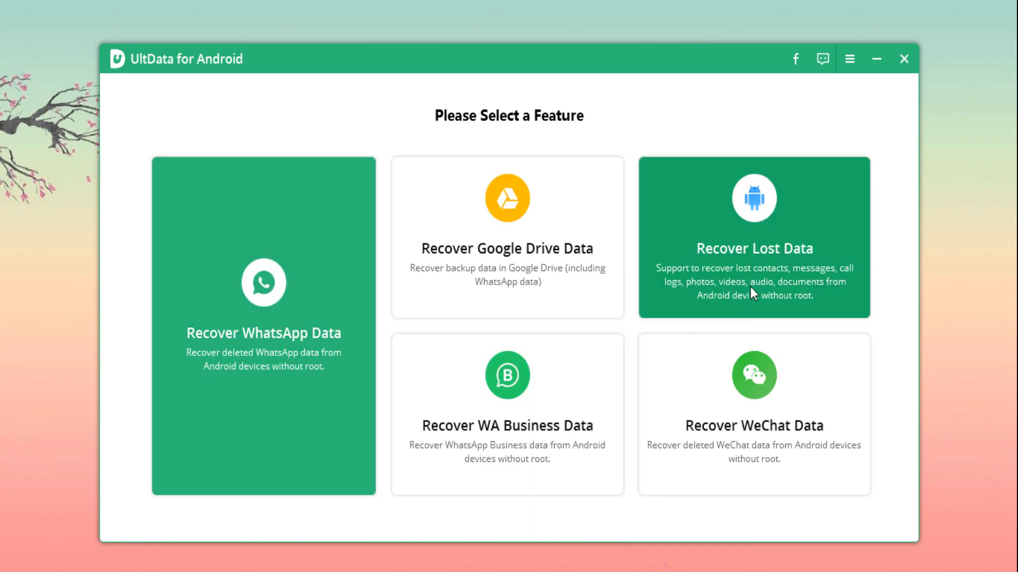
Run Recover Lost Data with all file types selected to scan the phone
click(753, 237)
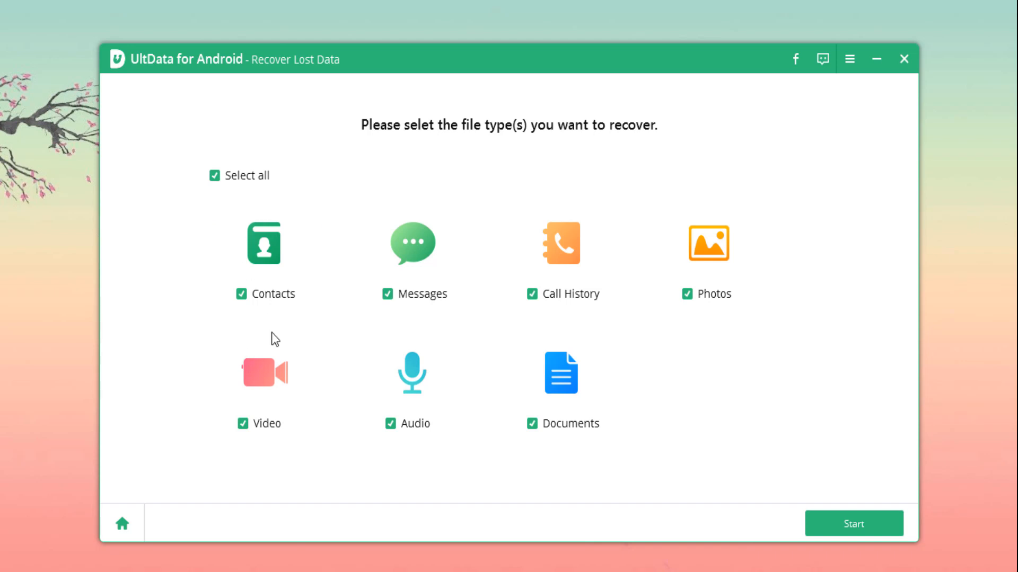
mouse_move(614, 319)
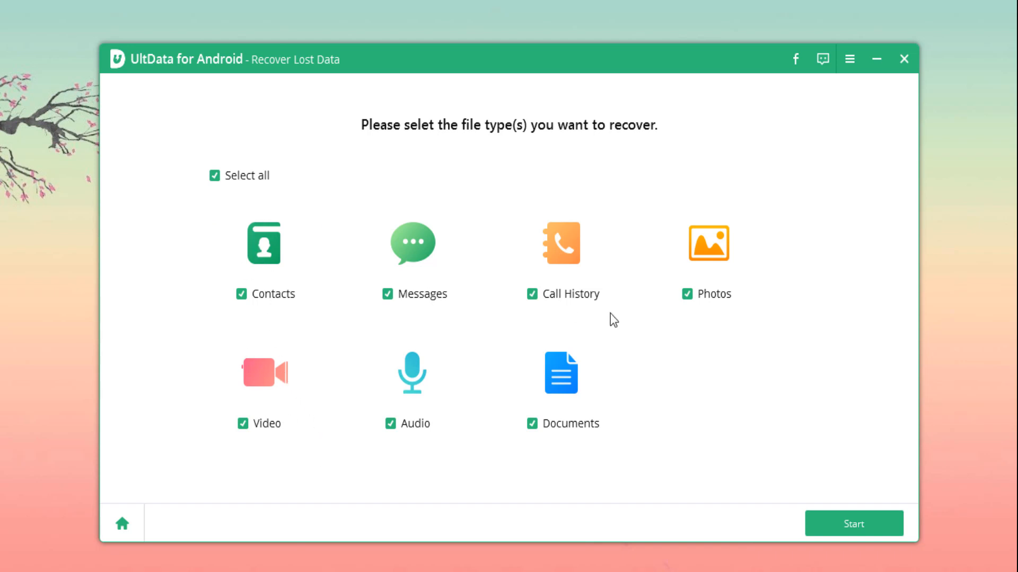
click(853, 524)
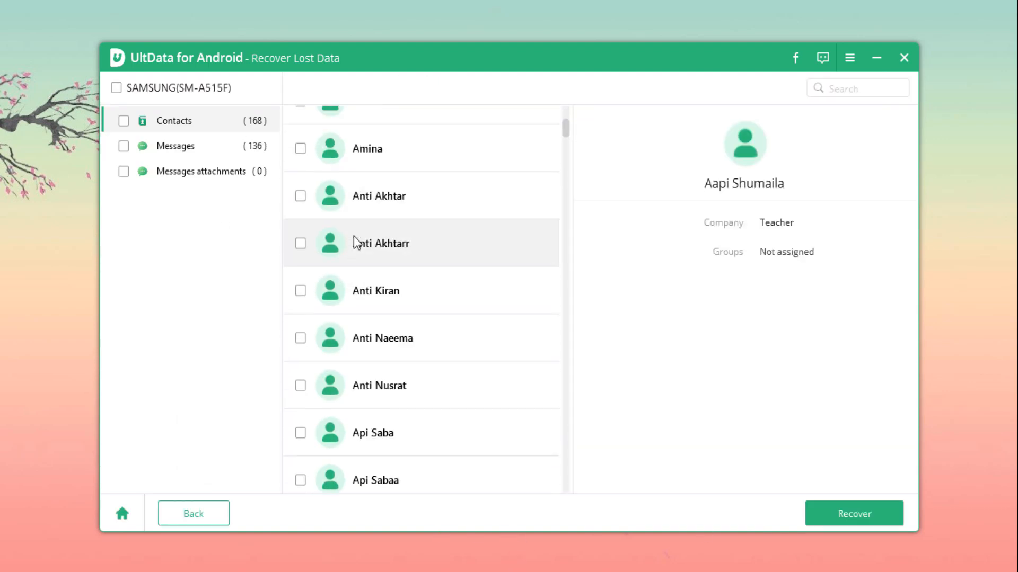
scroll(up, 3)
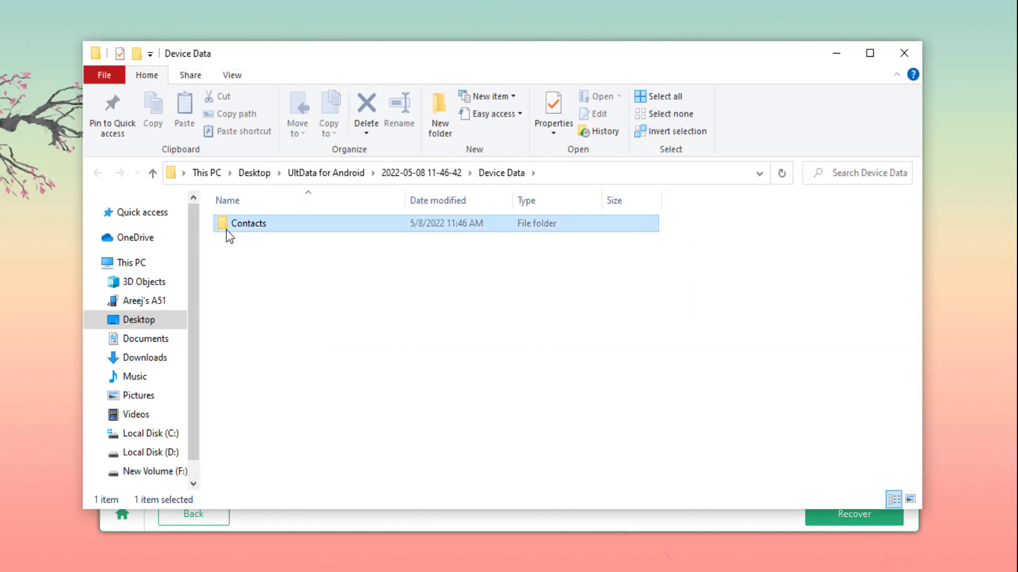
Open the Contacts folder and pick an app to open Contacts.csv
double_click(248, 223)
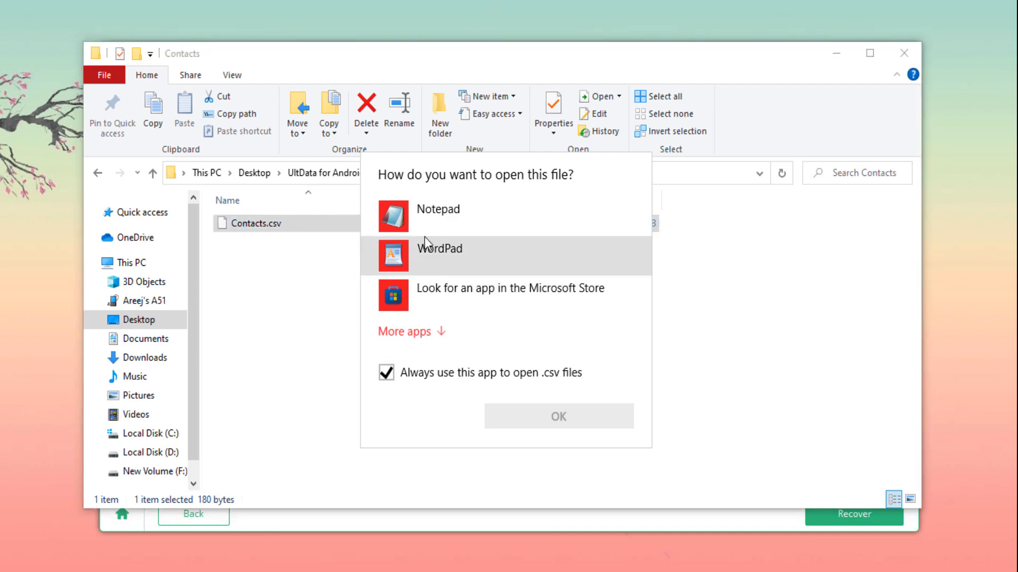
click(557, 416)
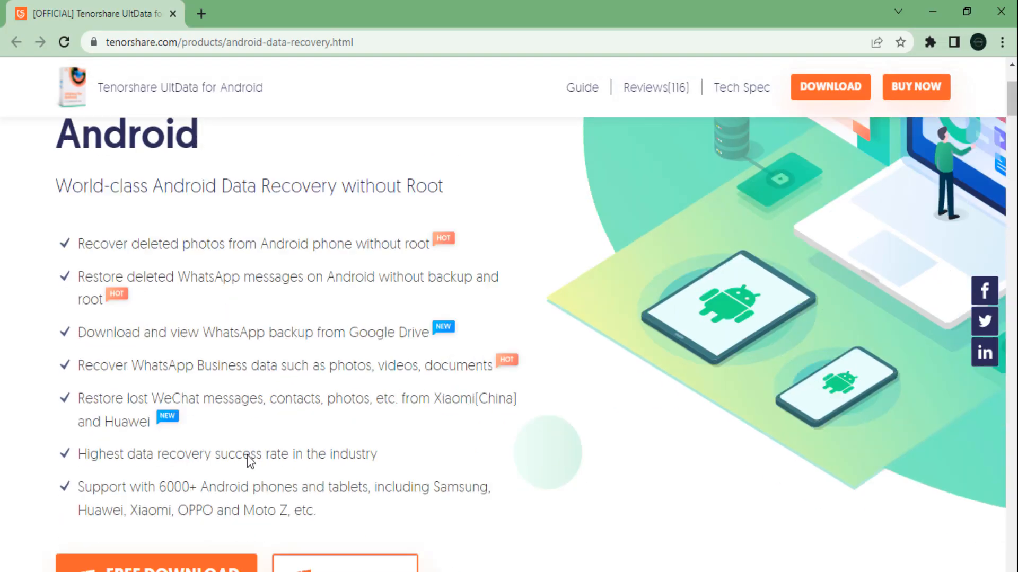
Scroll the Tenorshare product page, then switch back to the UltData for Android window
scroll(down, 3)
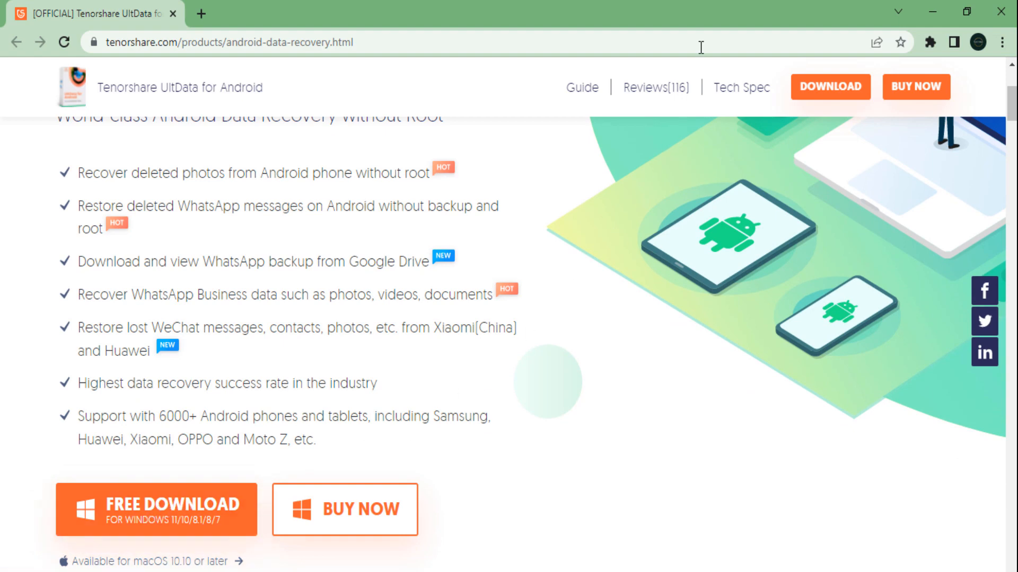
click(898, 13)
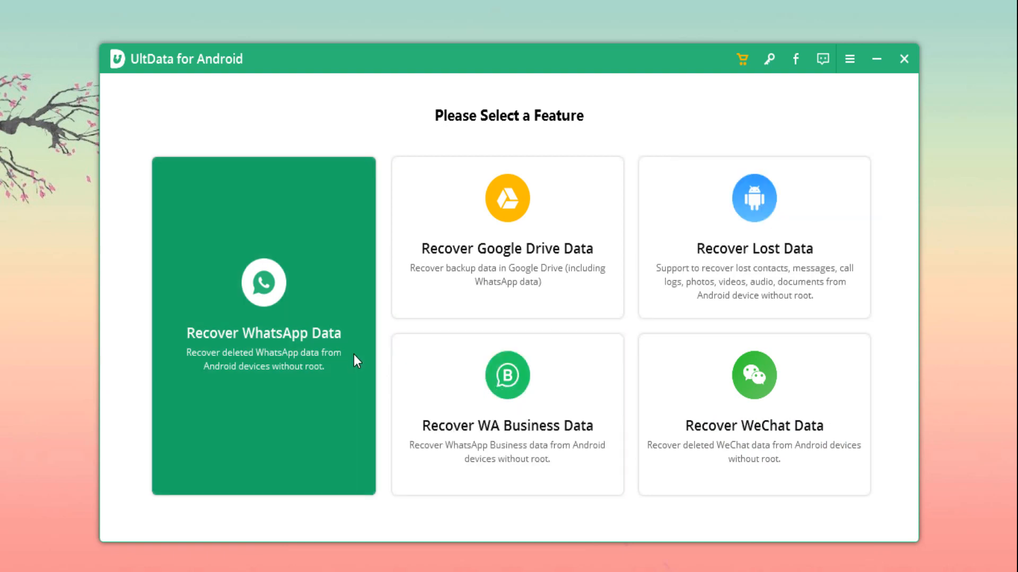
mouse_move(276, 390)
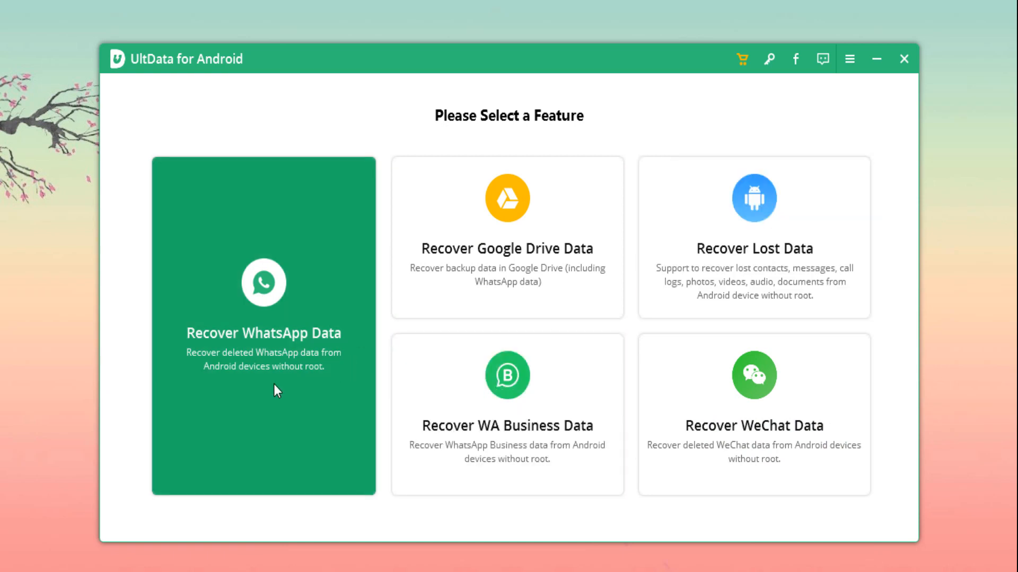
mouse_move(458, 516)
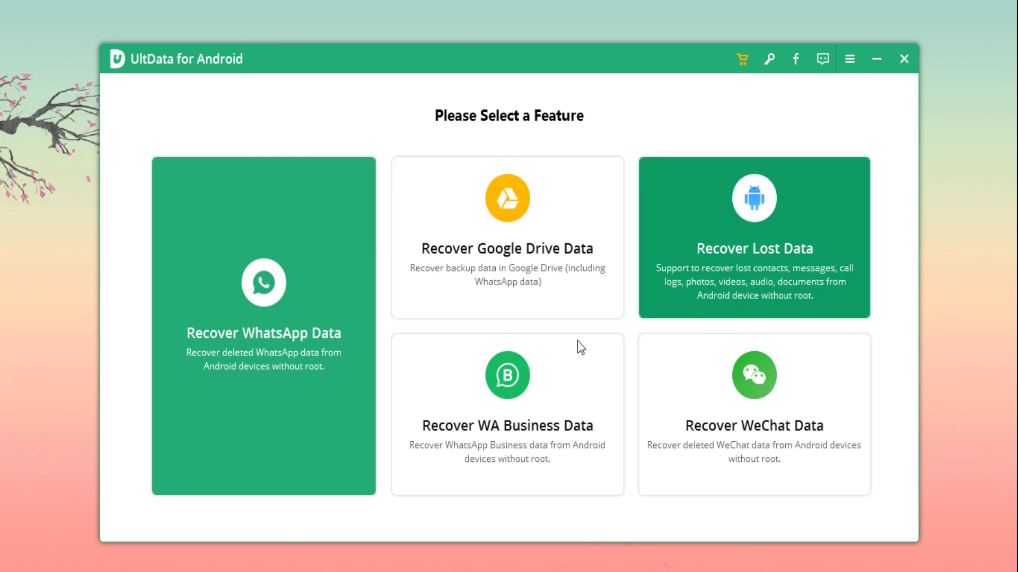
mouse_move(311, 414)
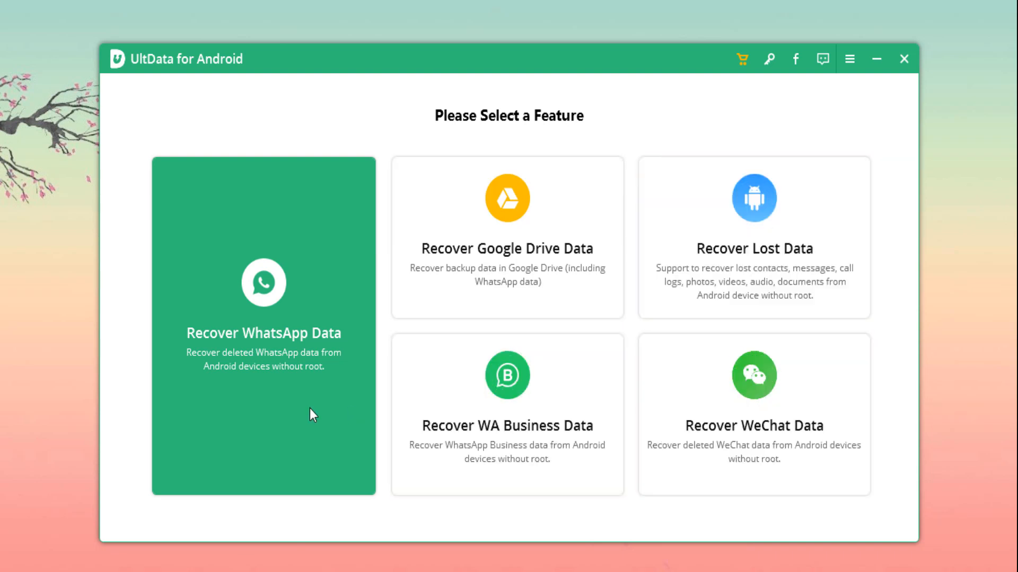
mouse_move(257, 401)
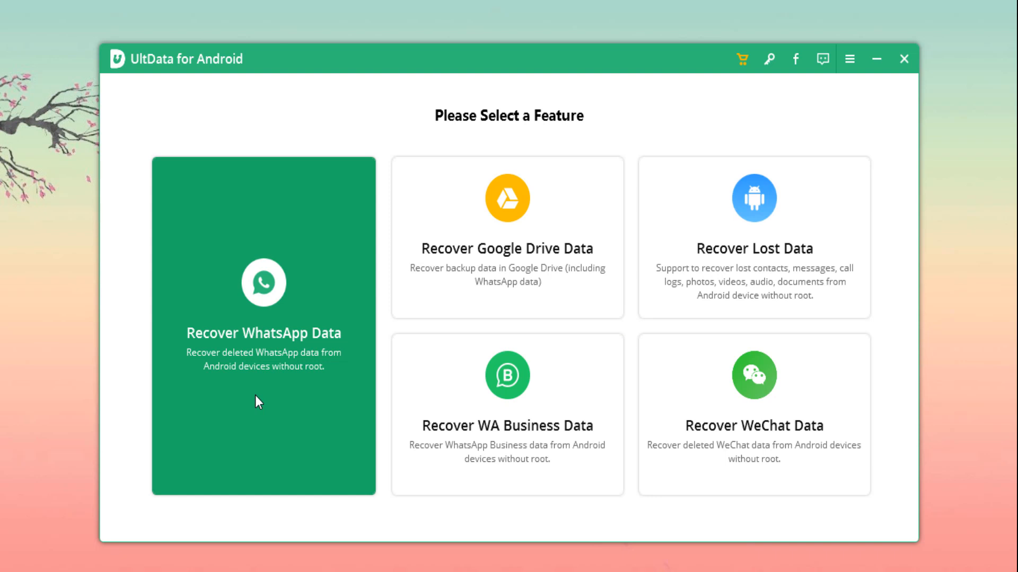
mouse_move(753, 277)
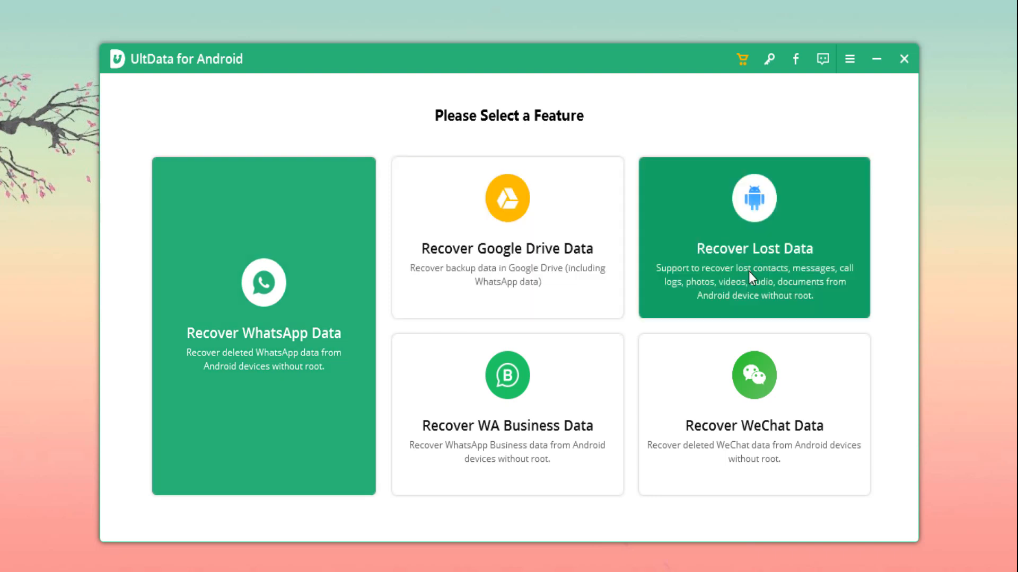